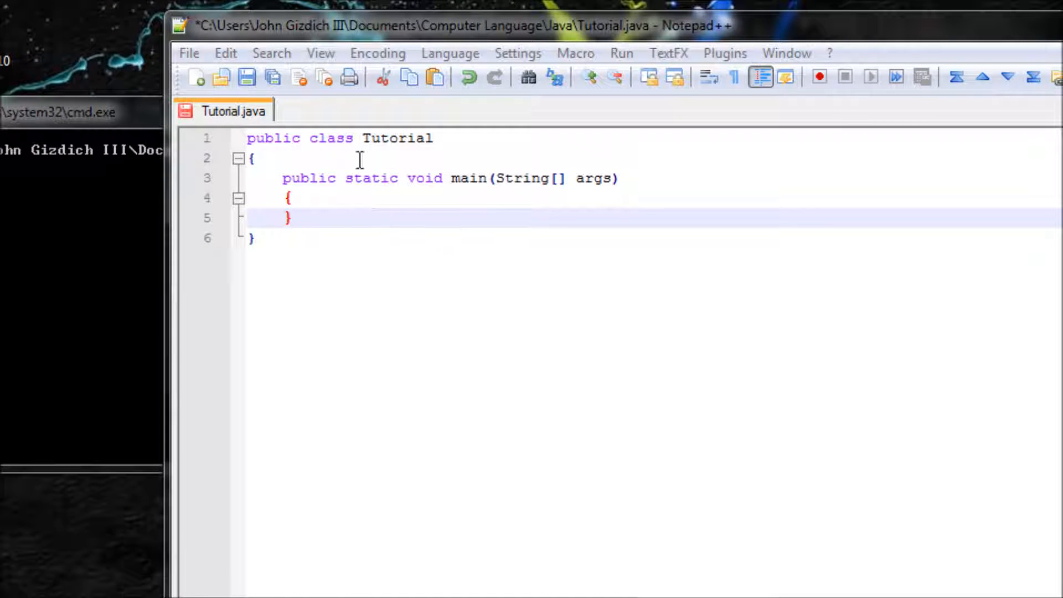
pyautogui.moveTo(517, 207)
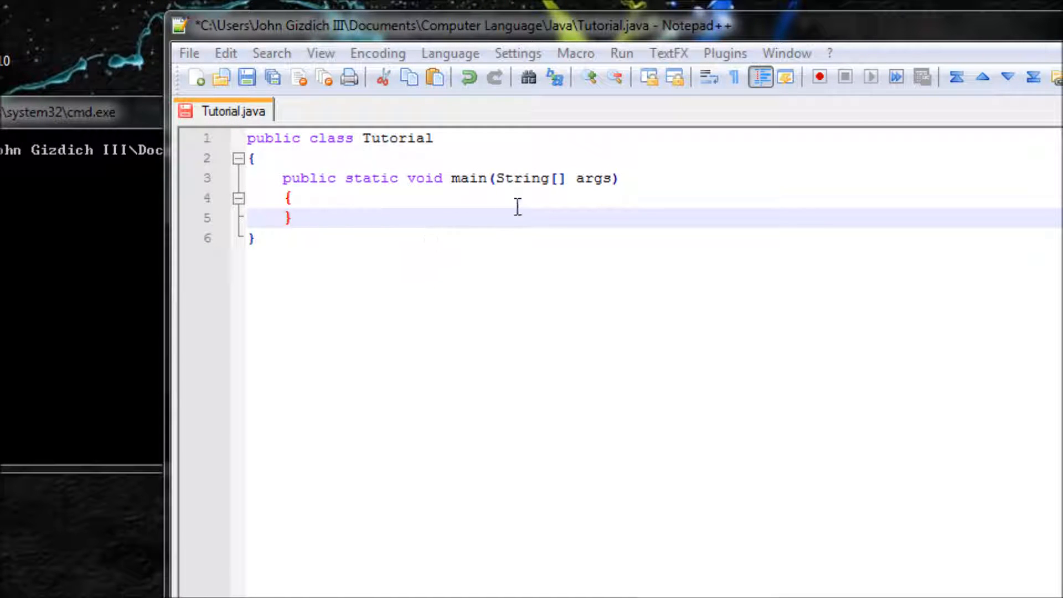
pyautogui.moveTo(403, 220)
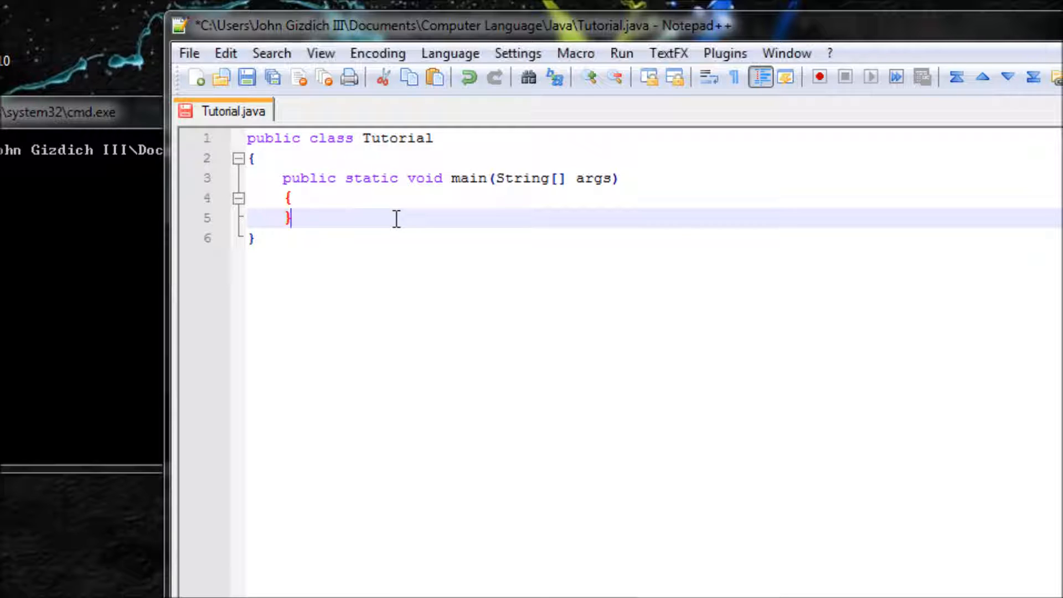
# Add a blank line after main's closing brace, inside the Tutorial class.
pyautogui.press('Enter')
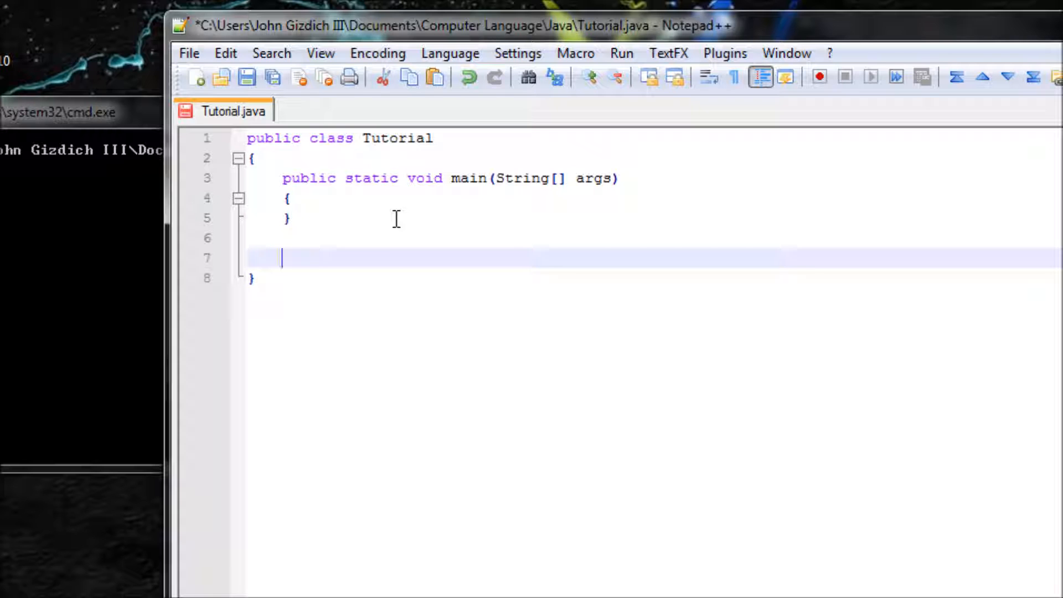
# Declare an empty method public void Sample(){ } below main.
pyautogui.write('p')
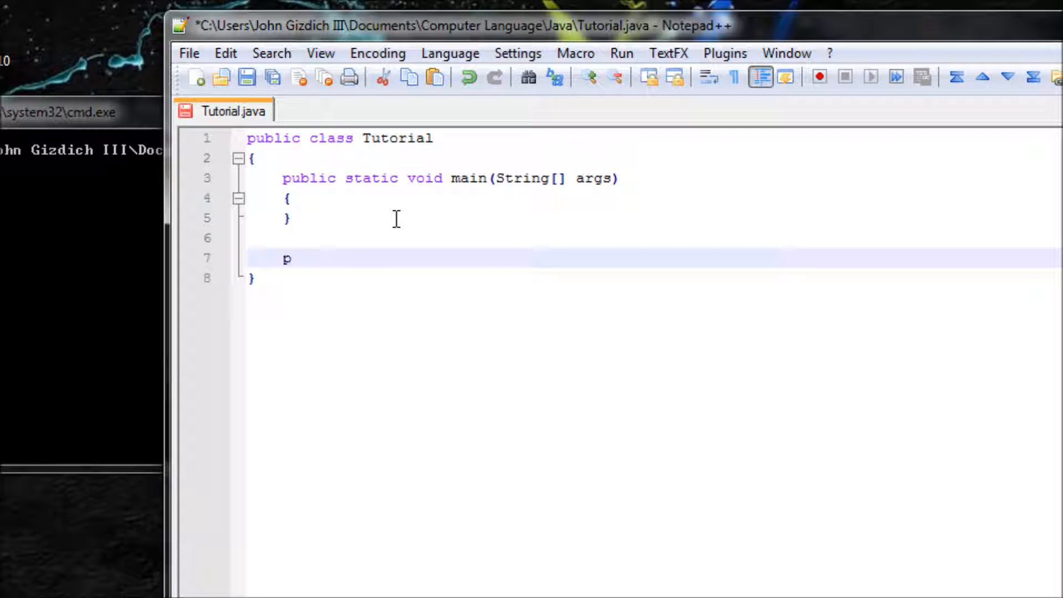
pyautogui.write('ubl')
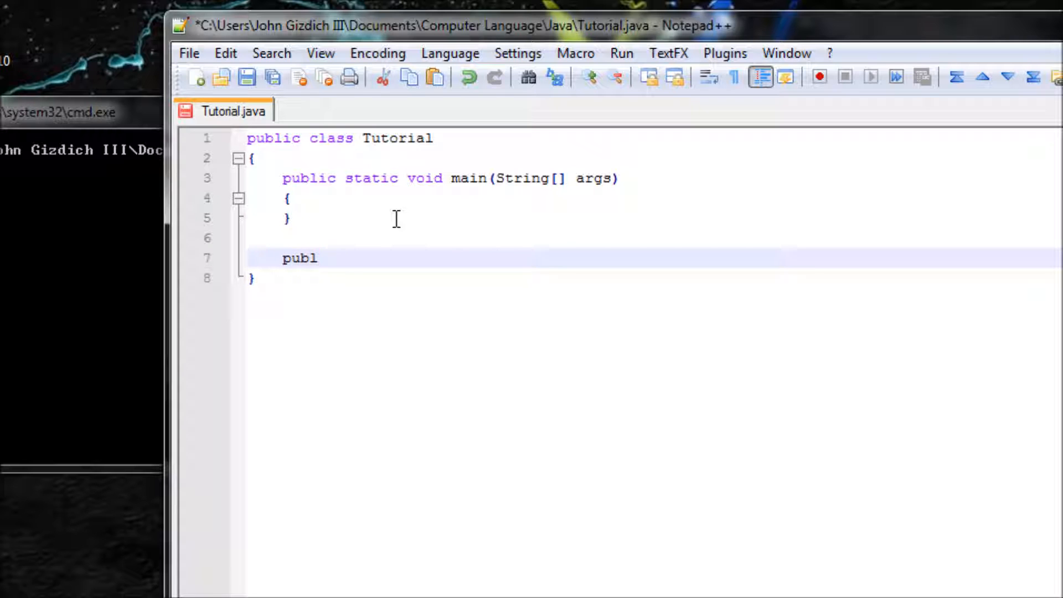
pyautogui.write('i')
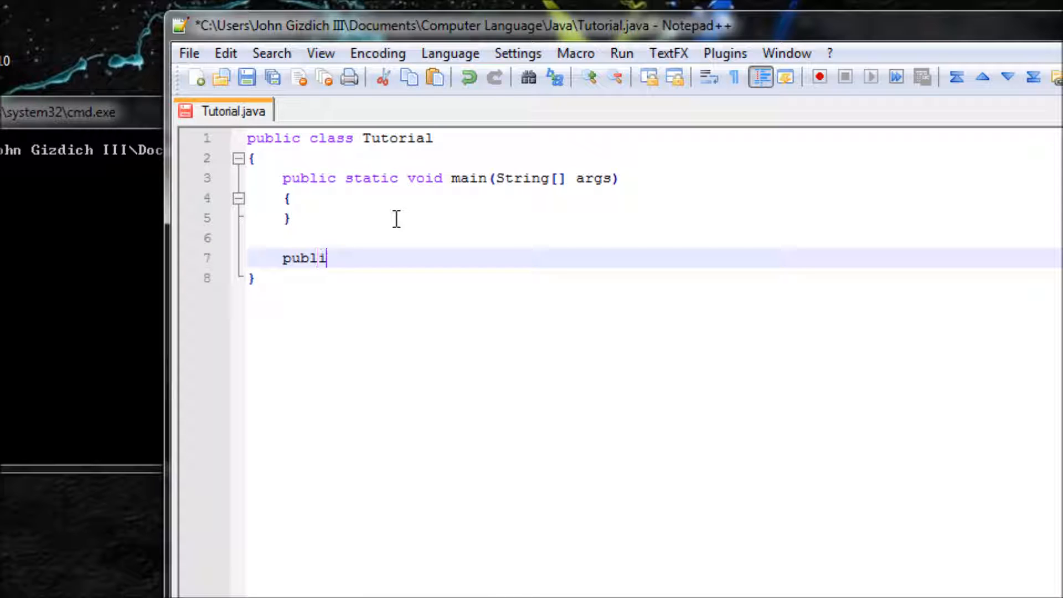
pyautogui.write('c')
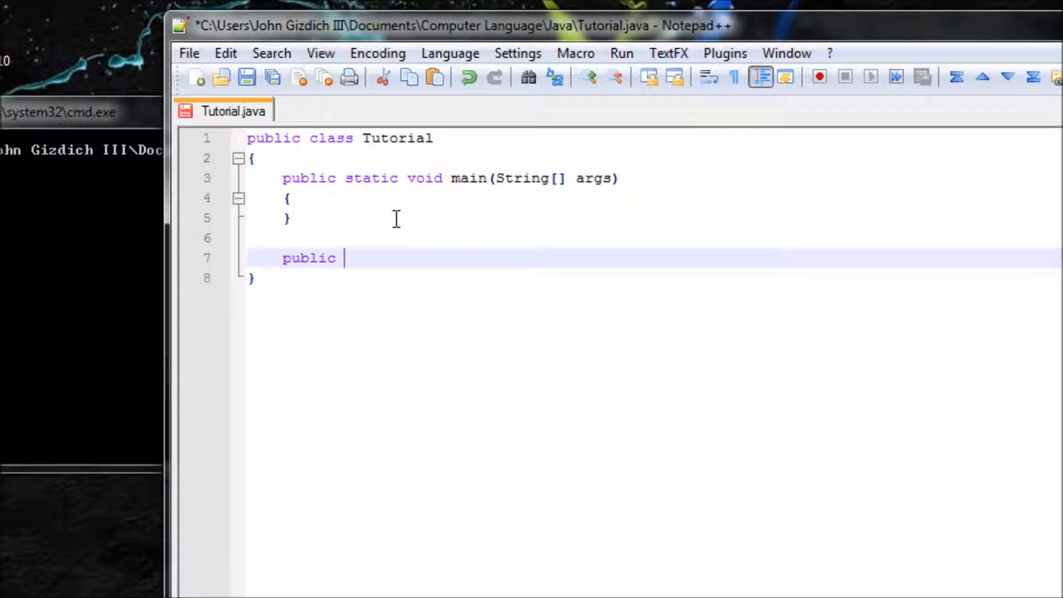
pyautogui.write('vo')
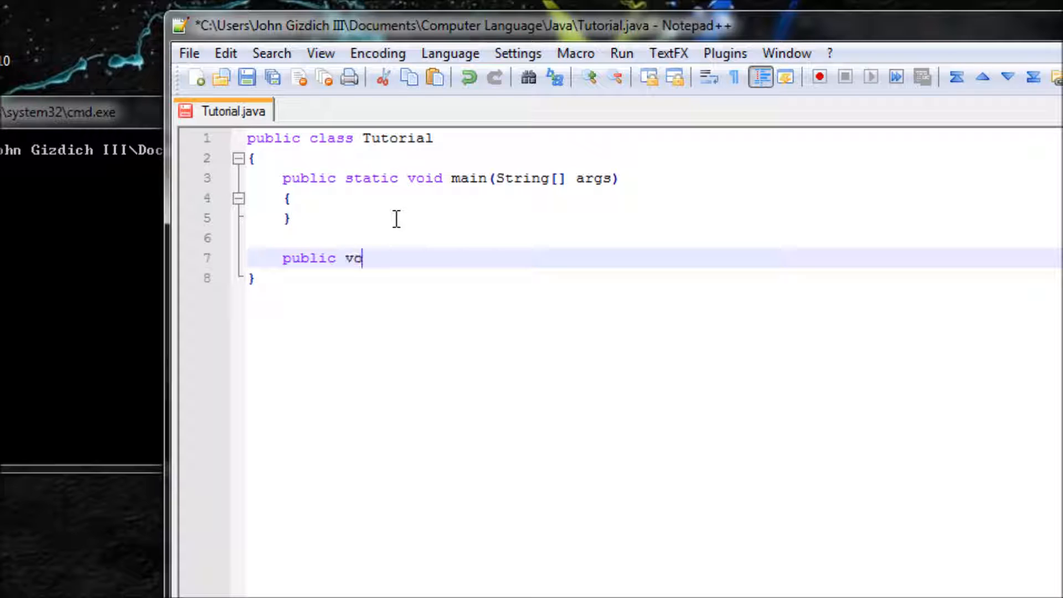
pyautogui.write('id')
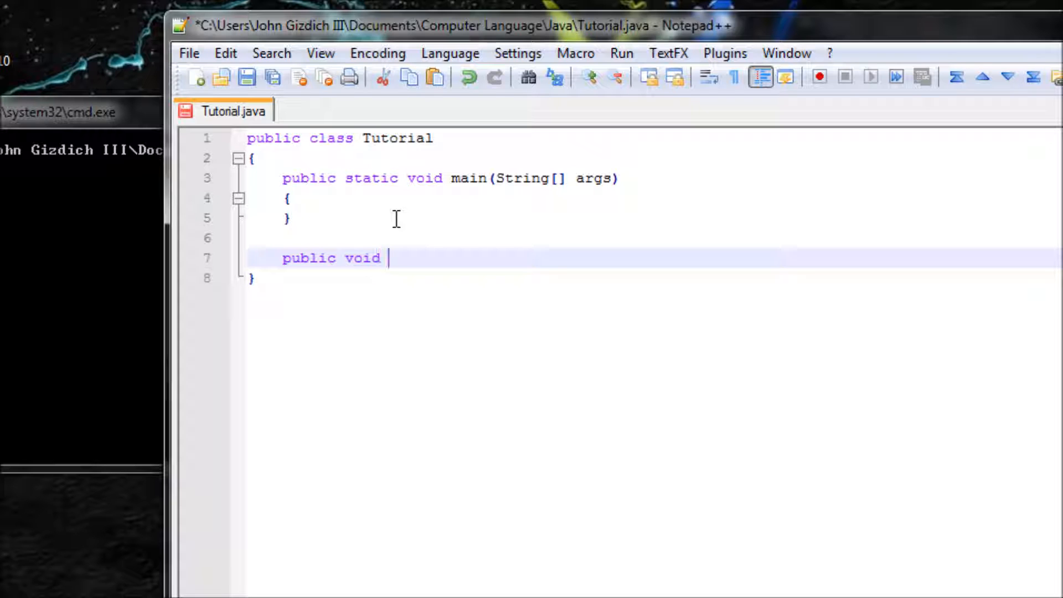
pyautogui.write('Sampl')
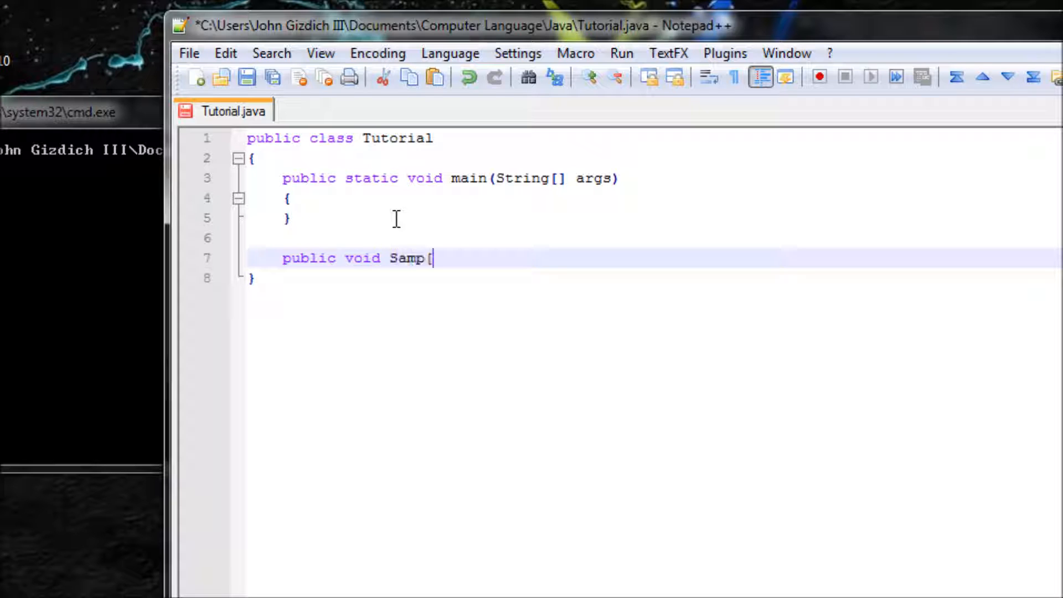
pyautogui.write('le')
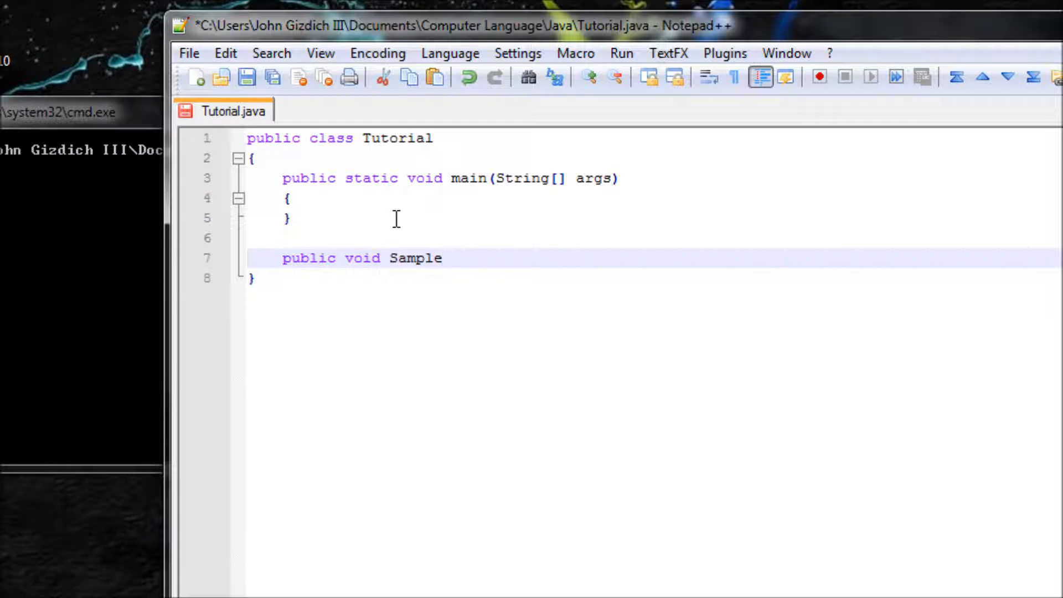
pyautogui.write('(){')
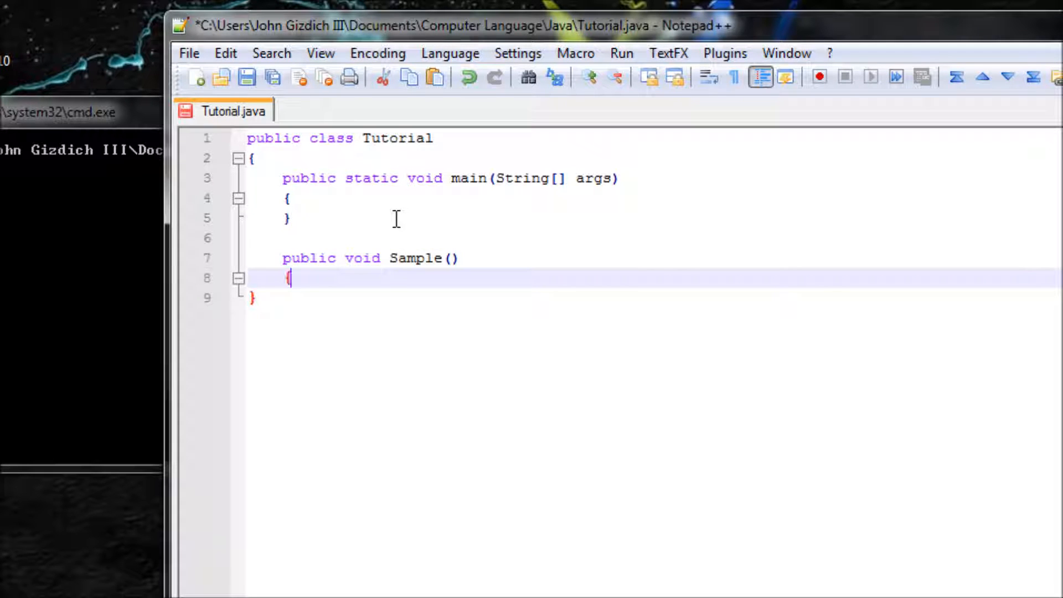
pyautogui.press('Return')
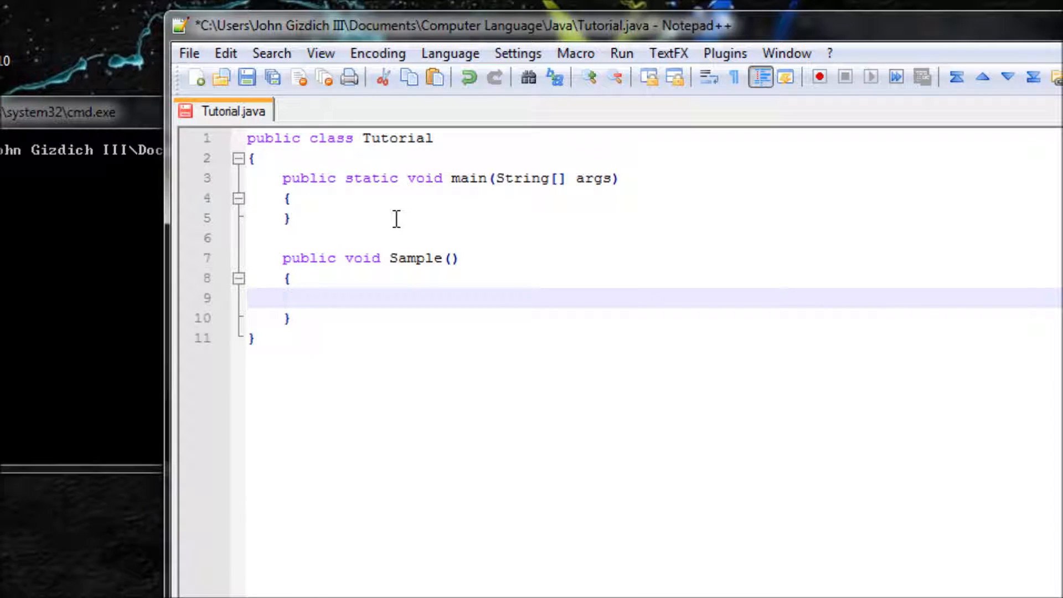
# Write System.out.println("Hi, YouTube!"); inside Sample's body.
pyautogui.write('Syst')
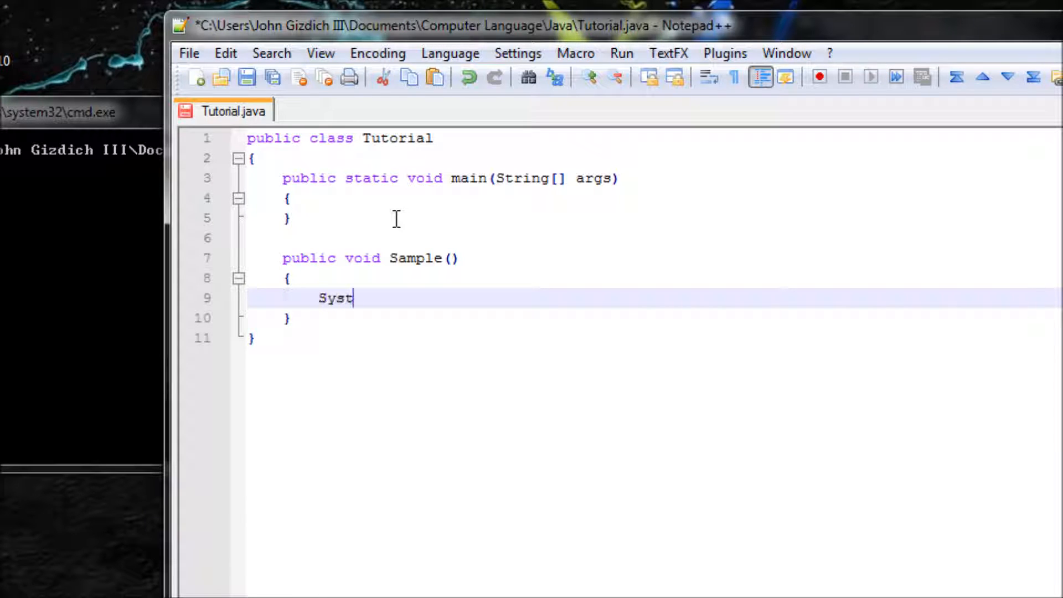
pyautogui.write('em.out.')
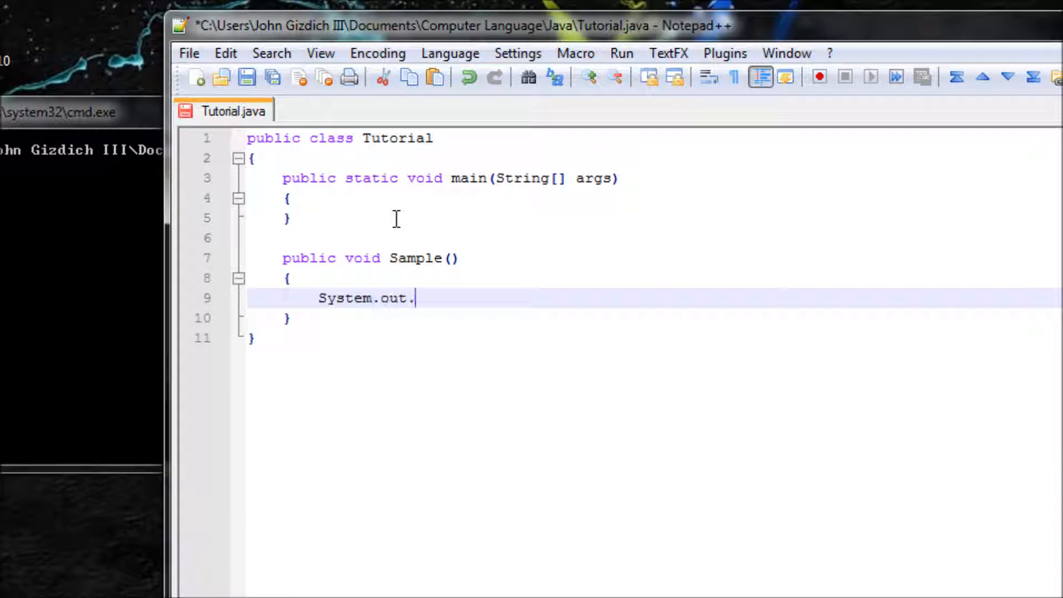
pyautogui.write('println')
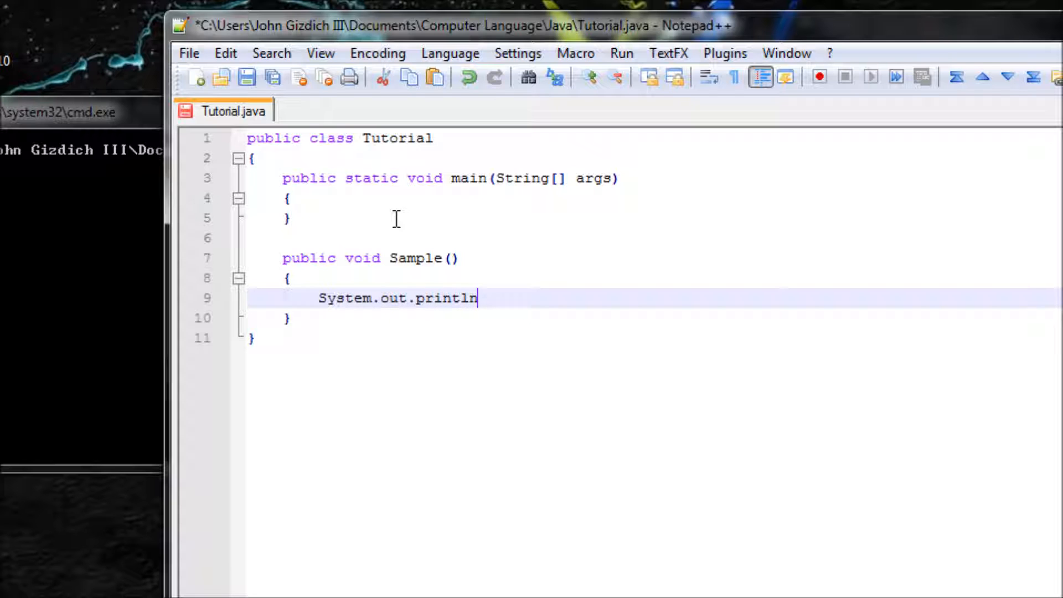
pyautogui.write('("Hi')
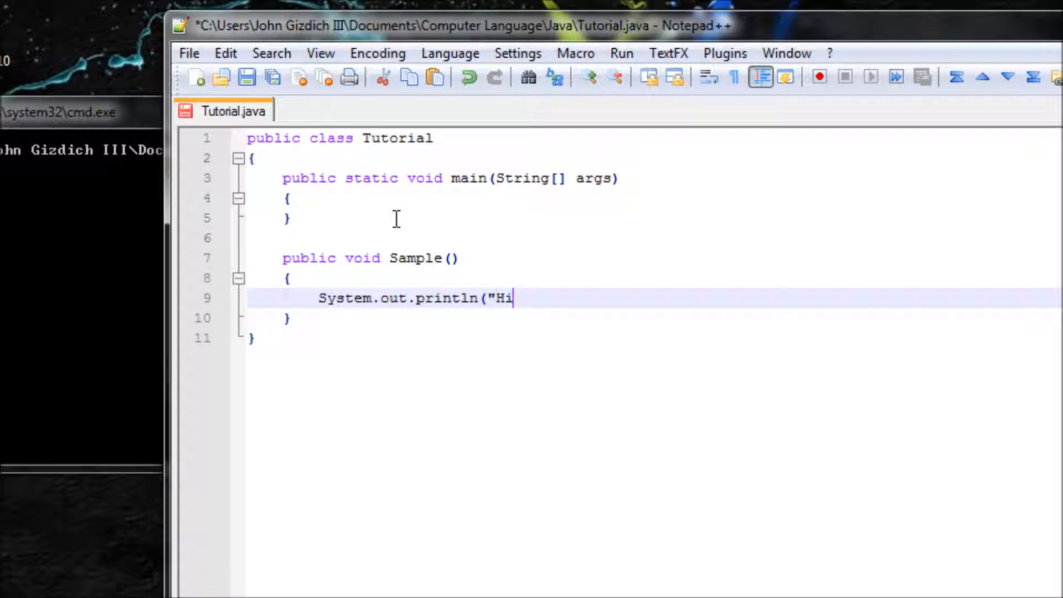
pyautogui.write(', You')
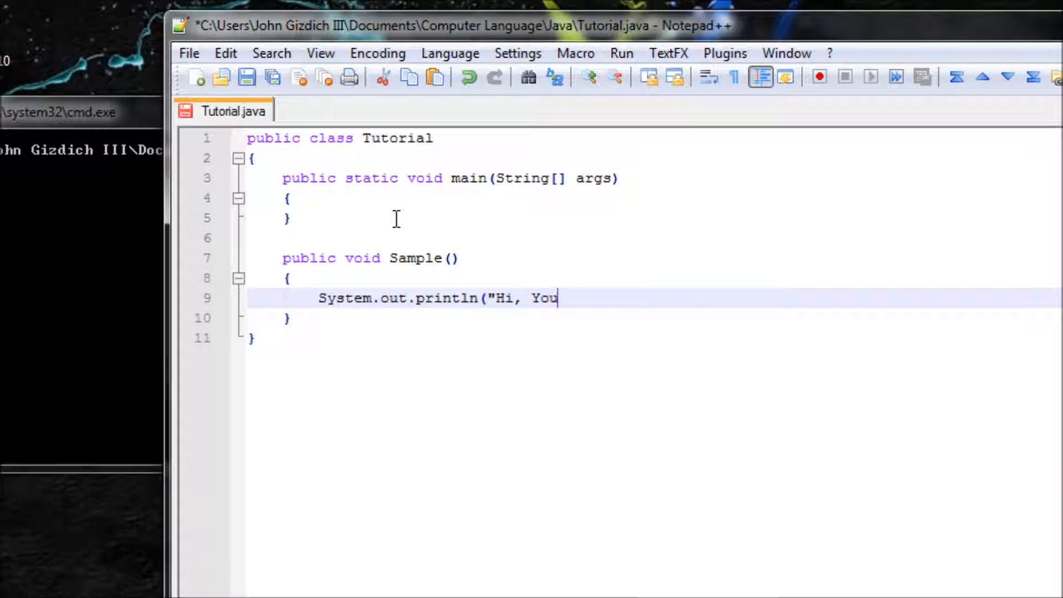
pyautogui.write('Tube!"')
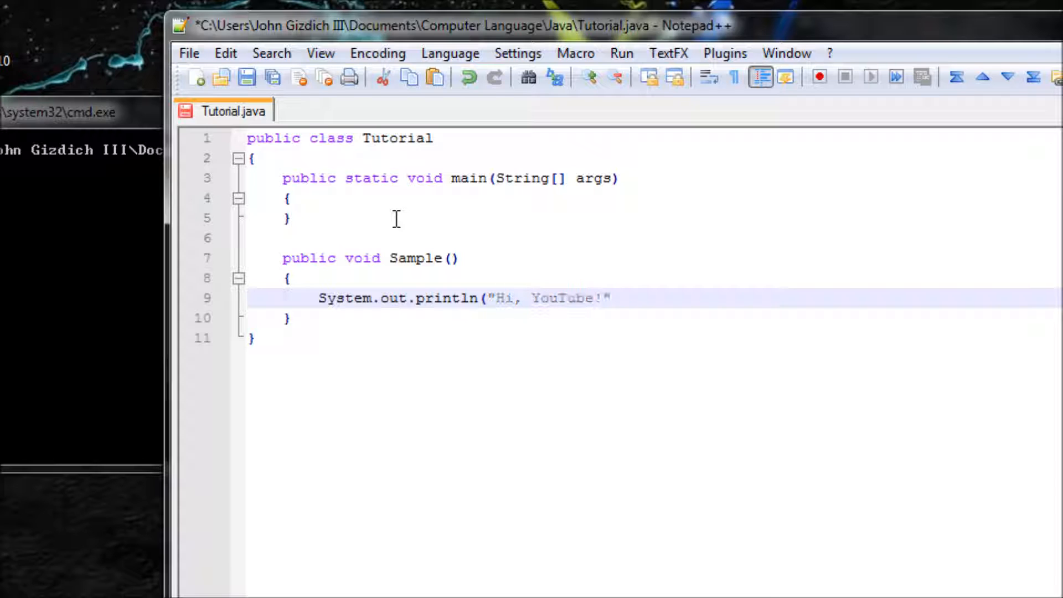
pyautogui.write(');')
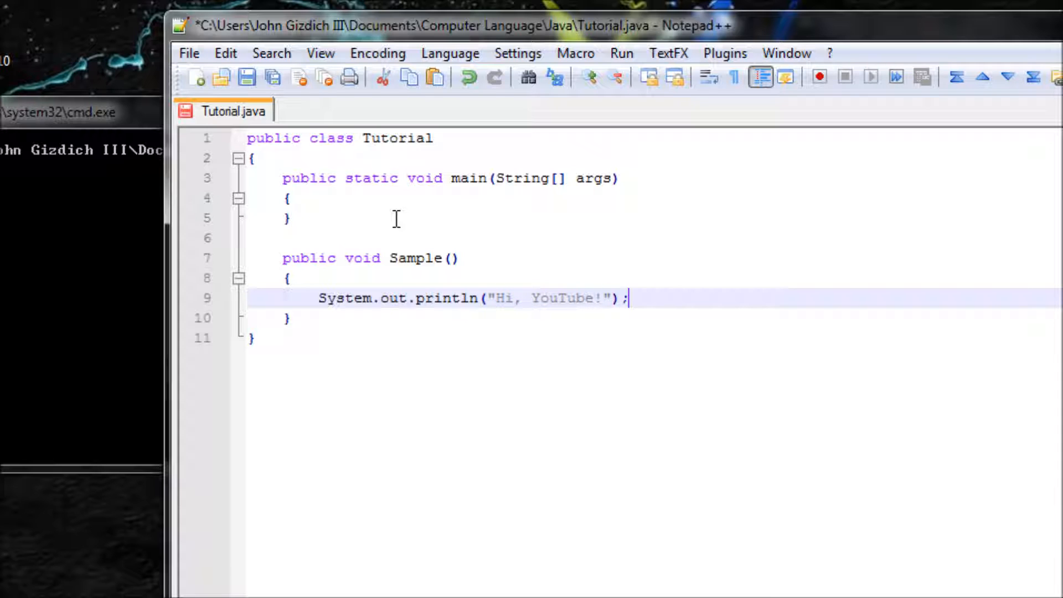
pyautogui.moveTo(429, 205)
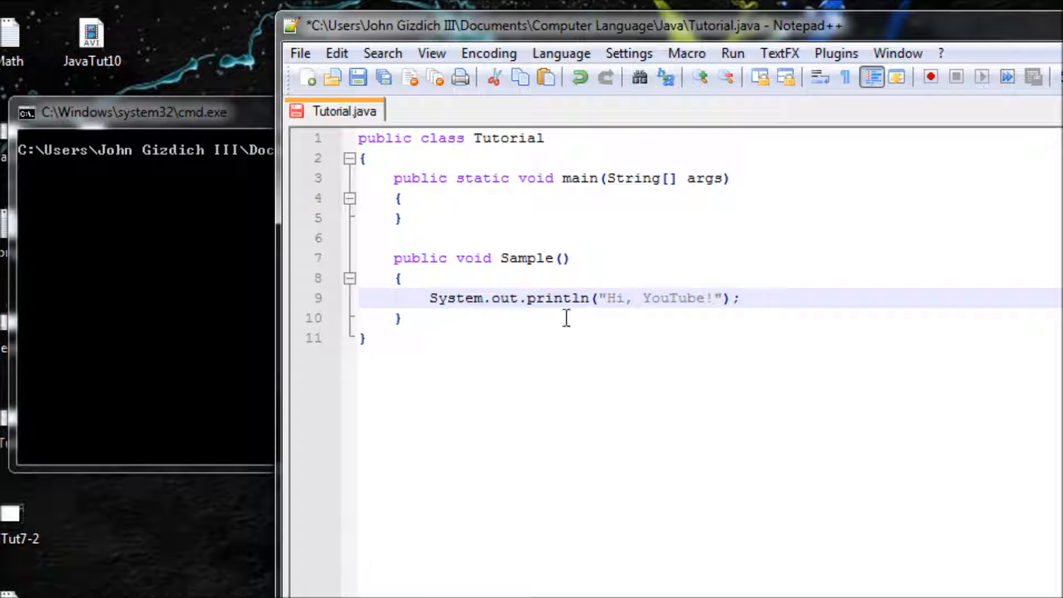
# Write Tutorial t = new Tutorial(); as the first statement in main's body.
pyautogui.click(420, 198)
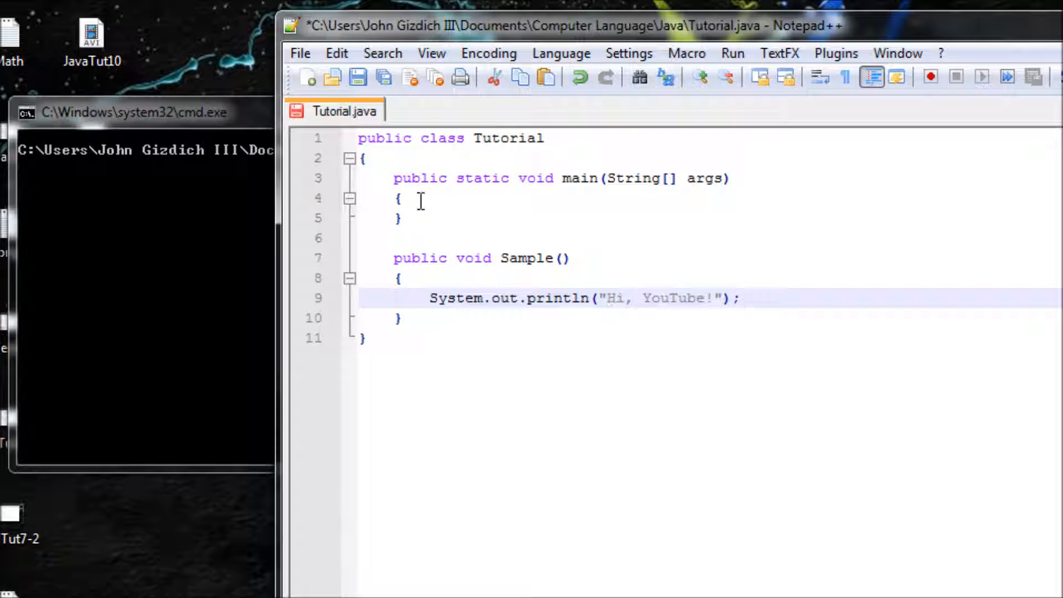
pyautogui.click(450, 200)
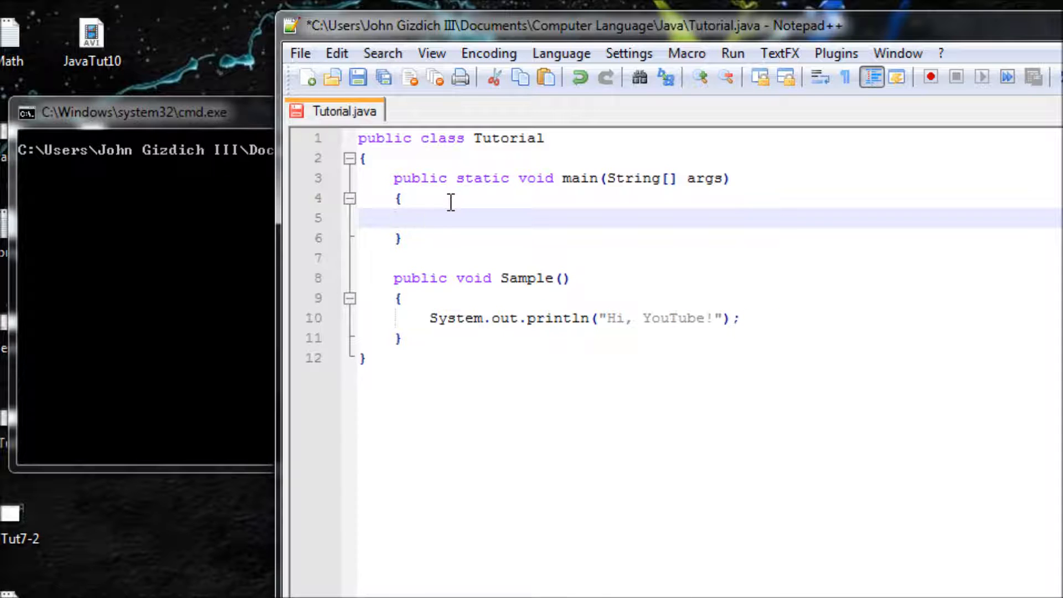
pyautogui.write('T')
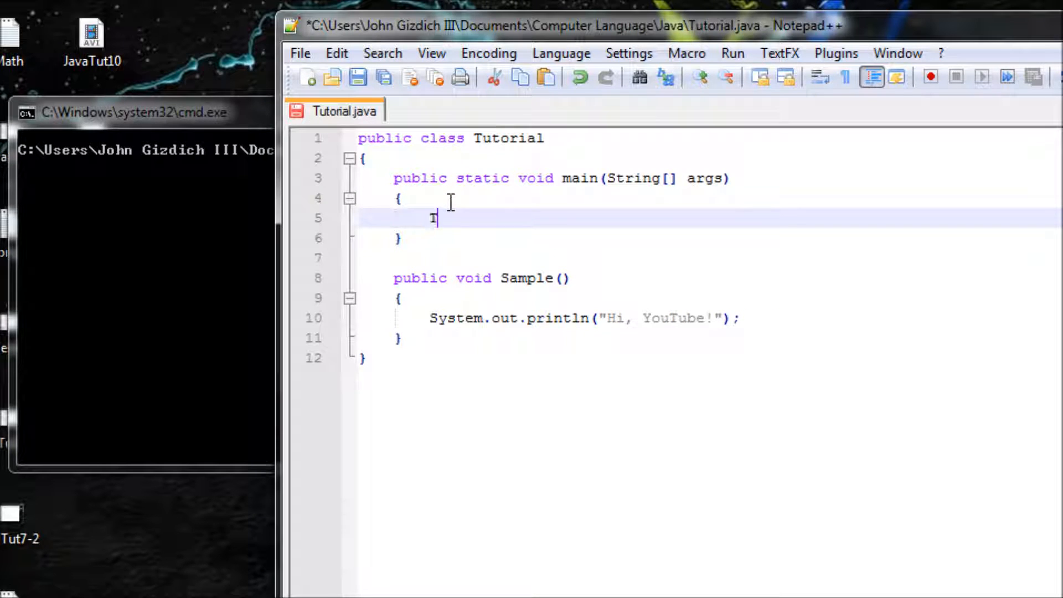
pyautogui.write('utorial')
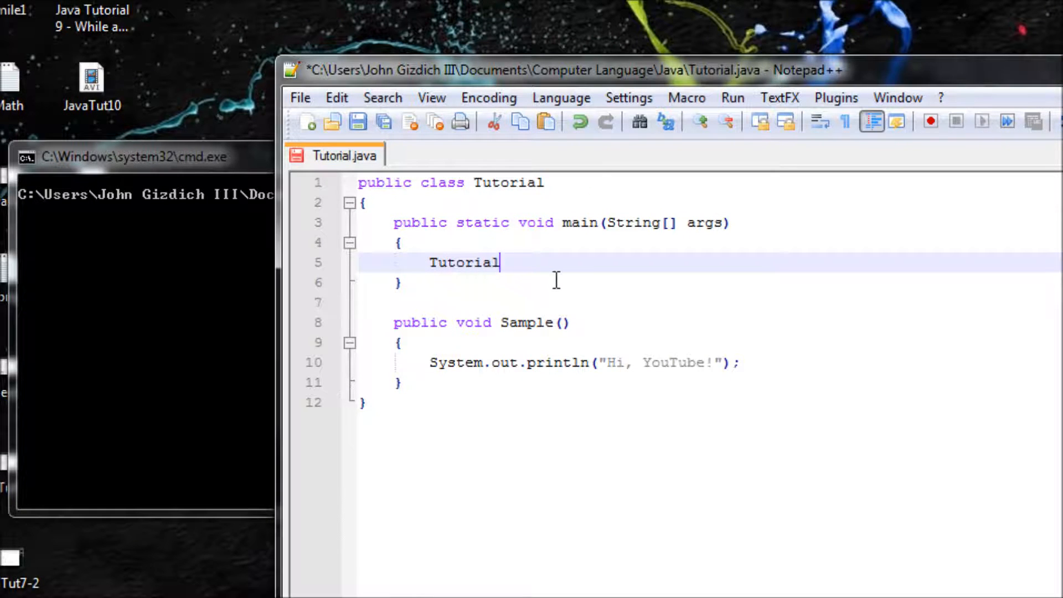
pyautogui.write('t')
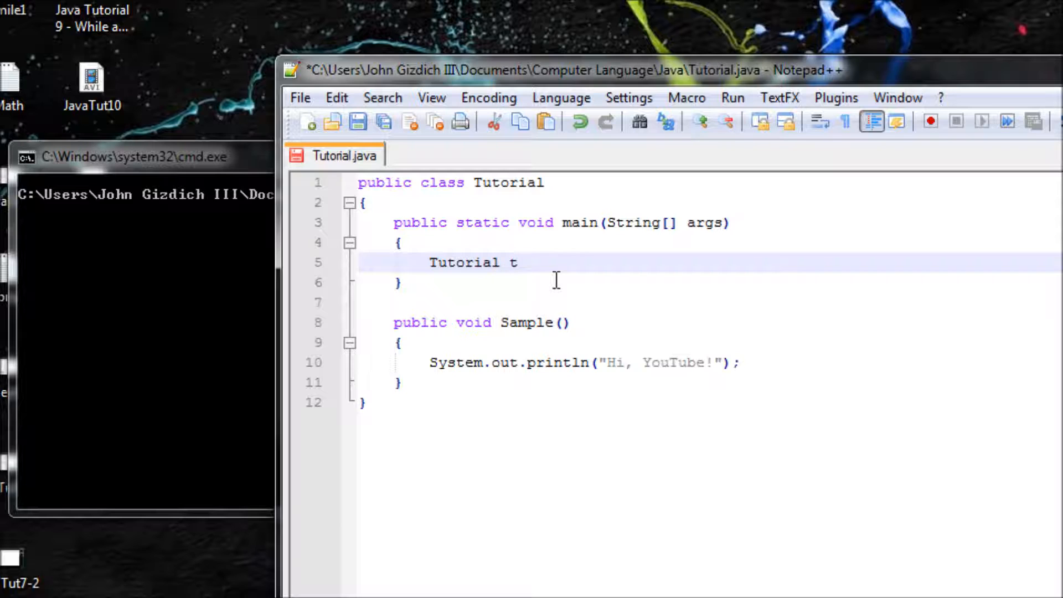
pyautogui.write('= new')
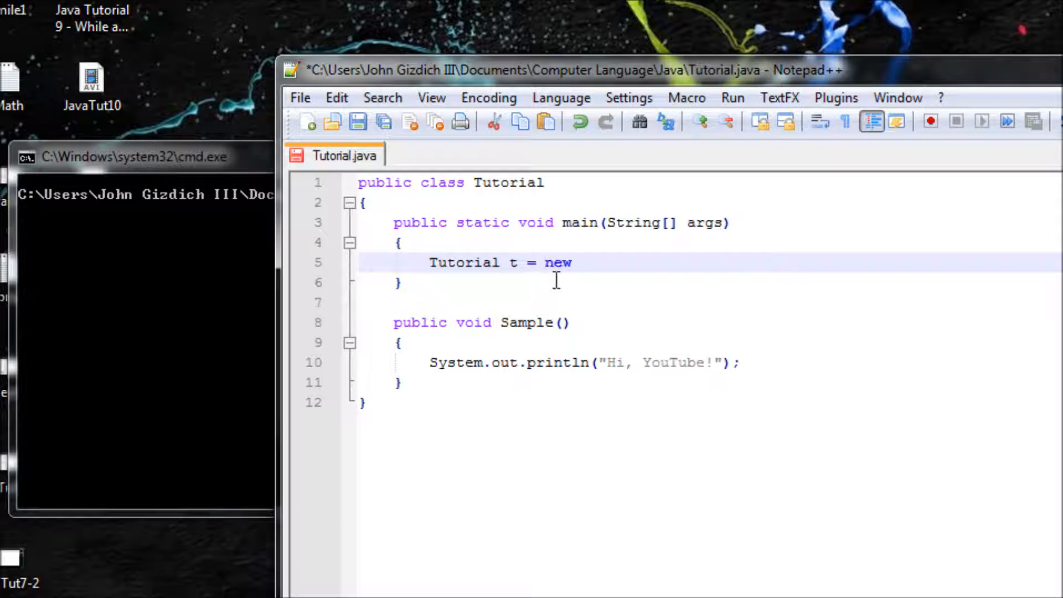
pyautogui.write('Tutor')
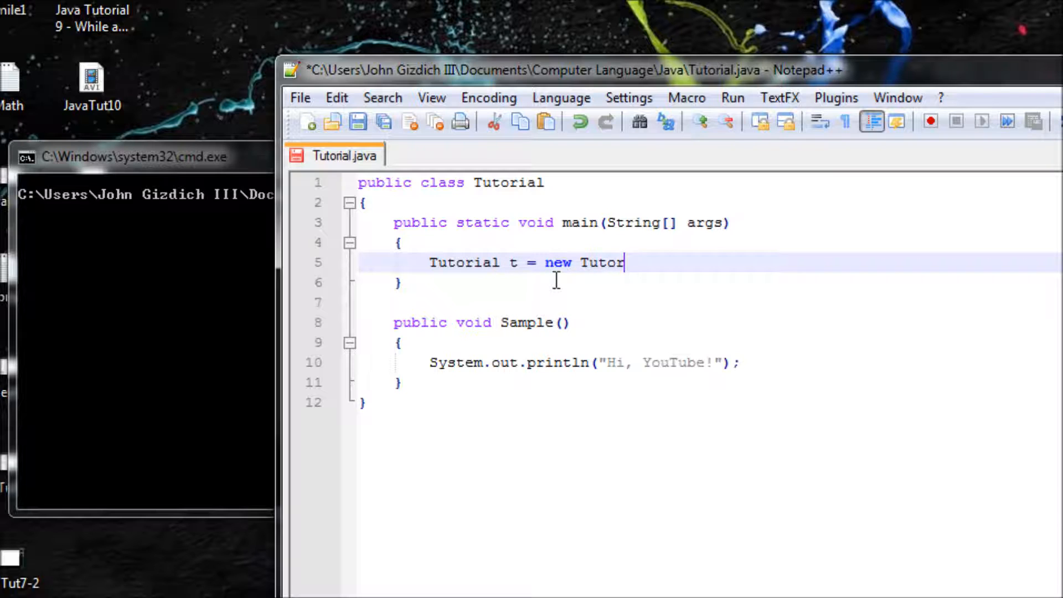
pyautogui.write('ial()')
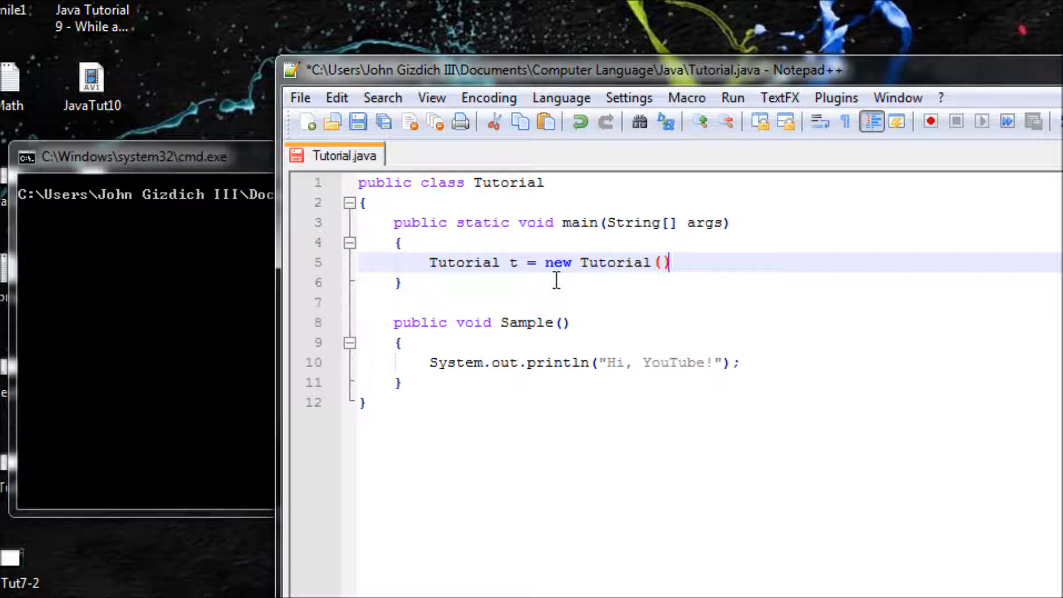
pyautogui.write(';')
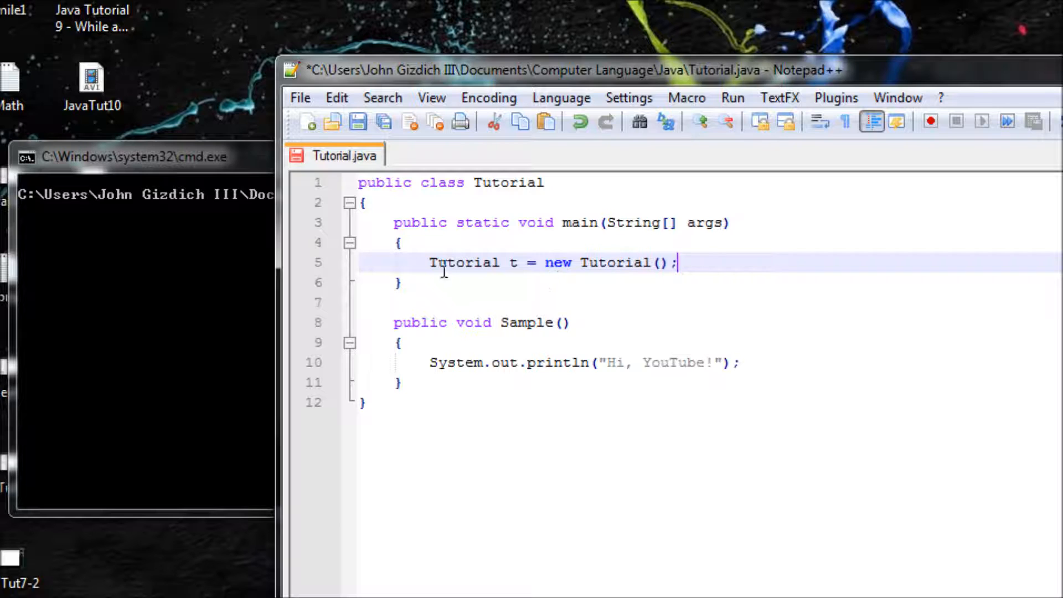
pyautogui.click(426, 264)
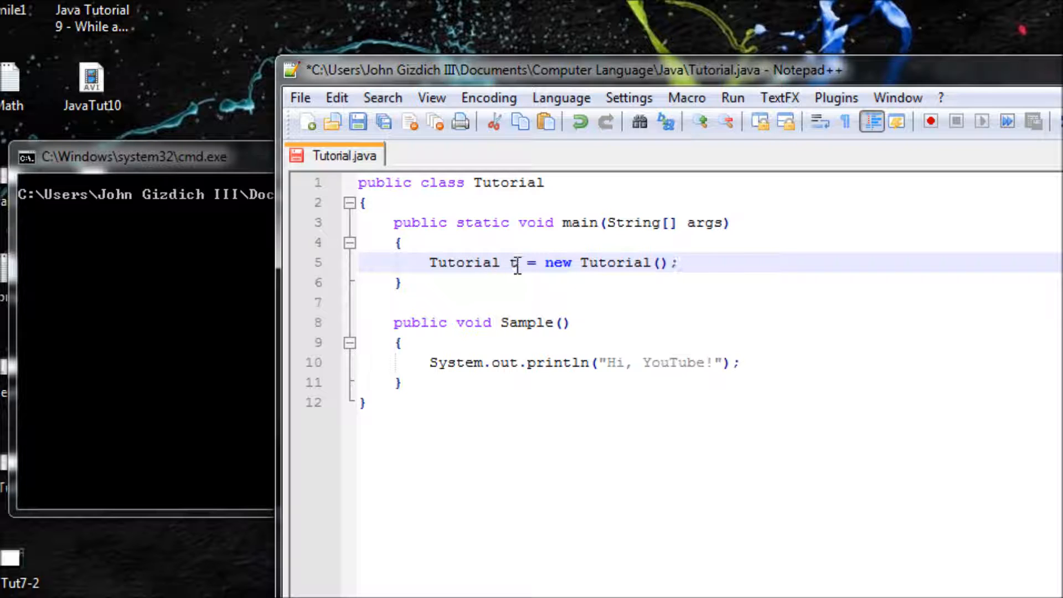
pyautogui.click(679, 263)
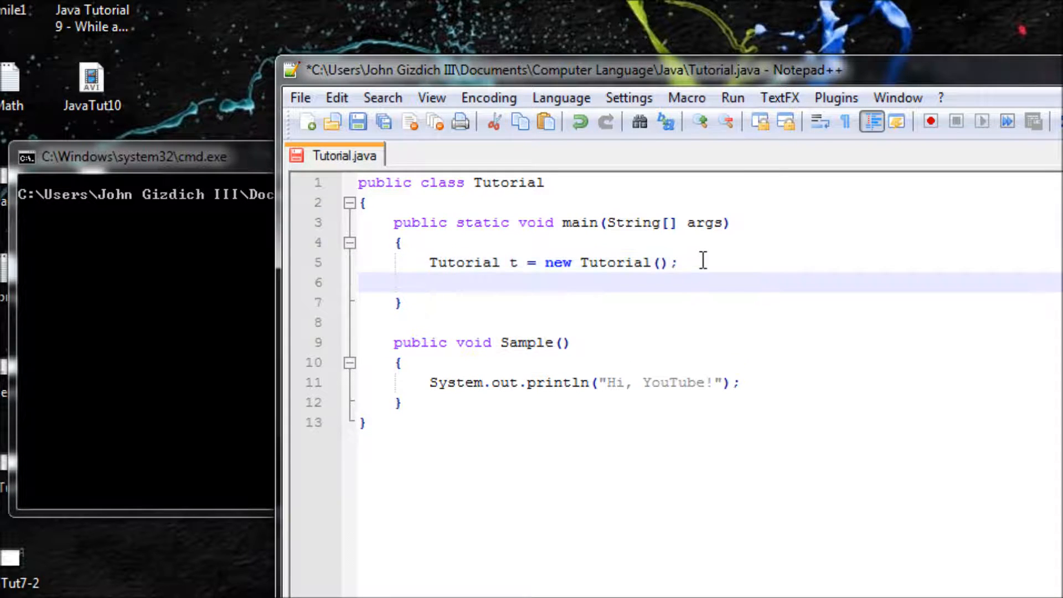
# Call t.Sample(); in main and save Tutorial.java.
pyautogui.write('t.')
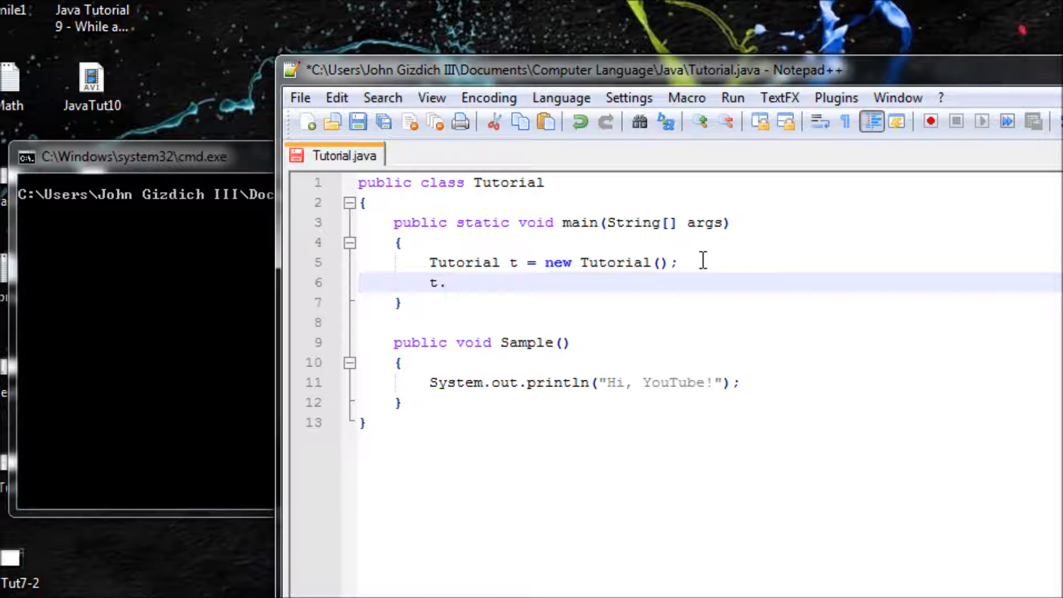
pyautogui.write('Sample')
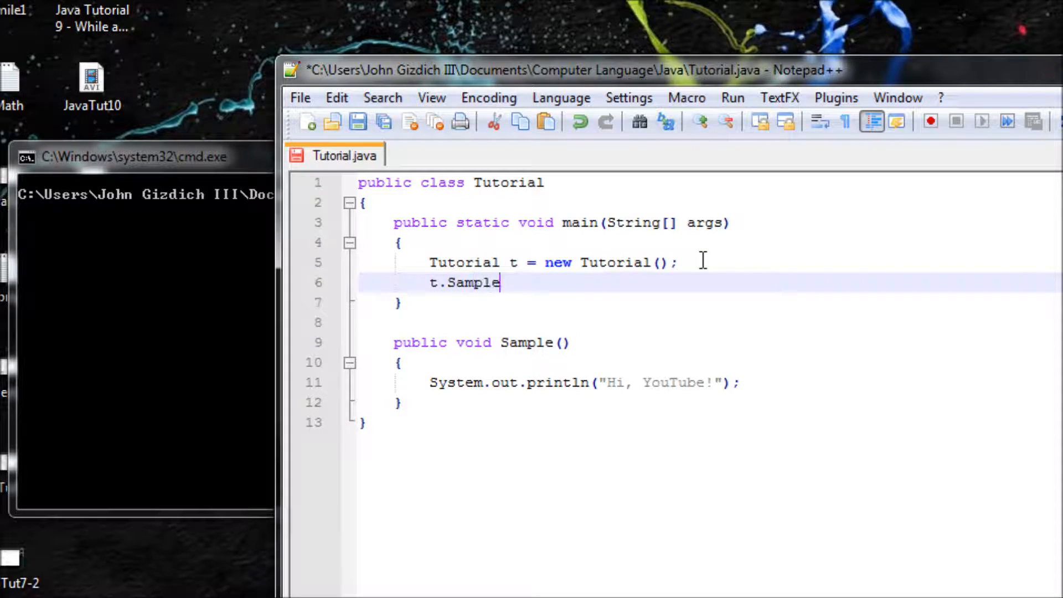
pyautogui.write('();')
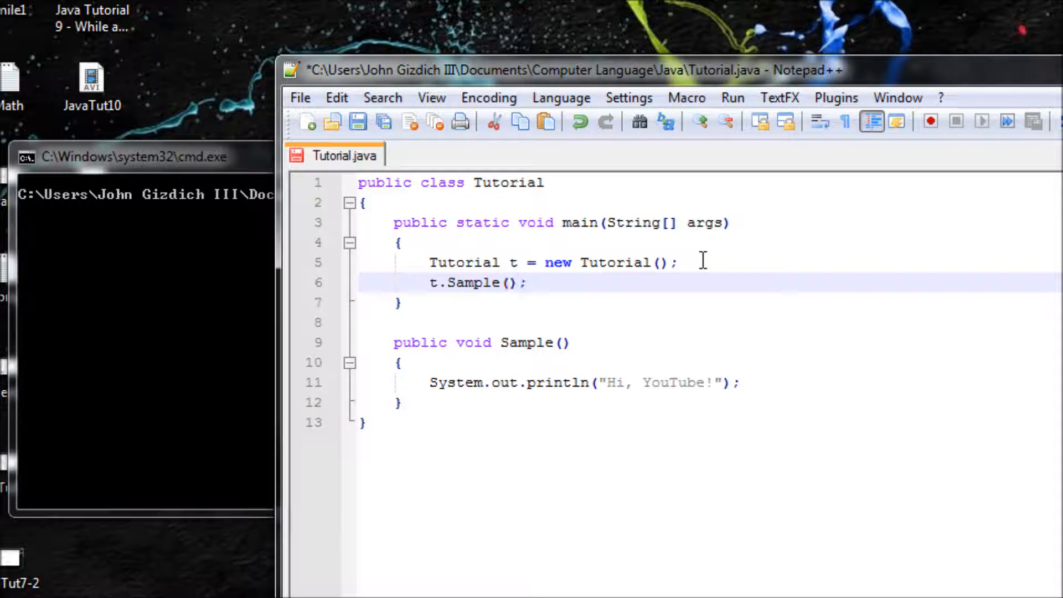
pyautogui.moveTo(513, 264)
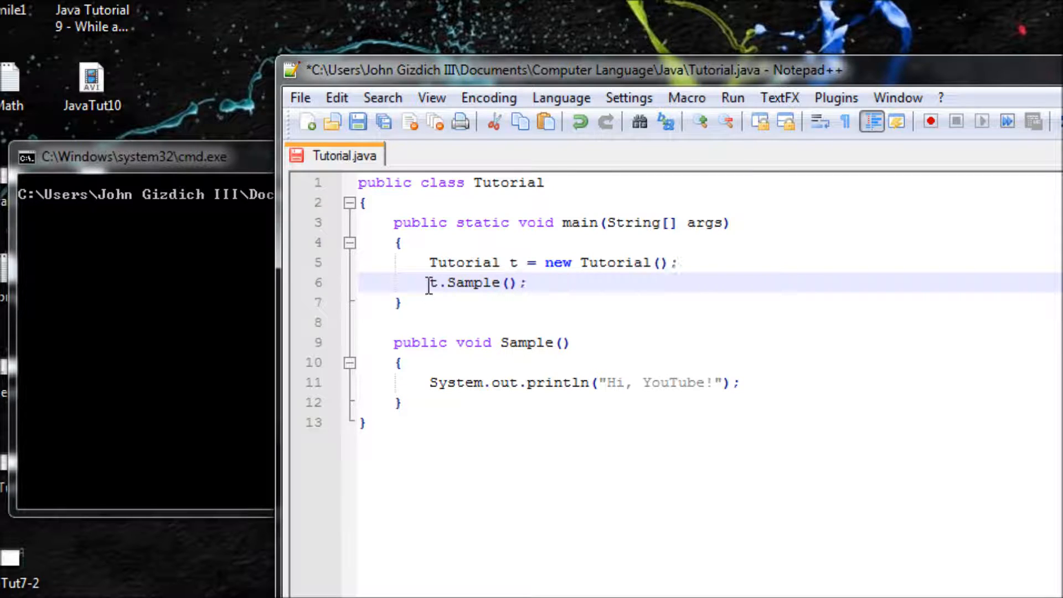
pyautogui.moveTo(501, 282)
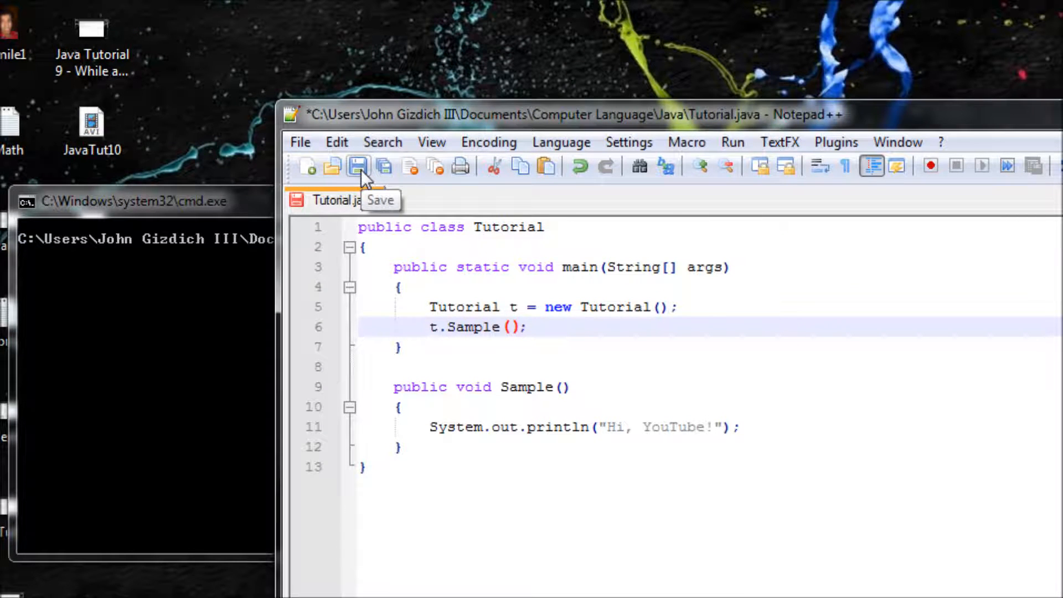
pyautogui.click(357, 166)
pyautogui.write('cls')
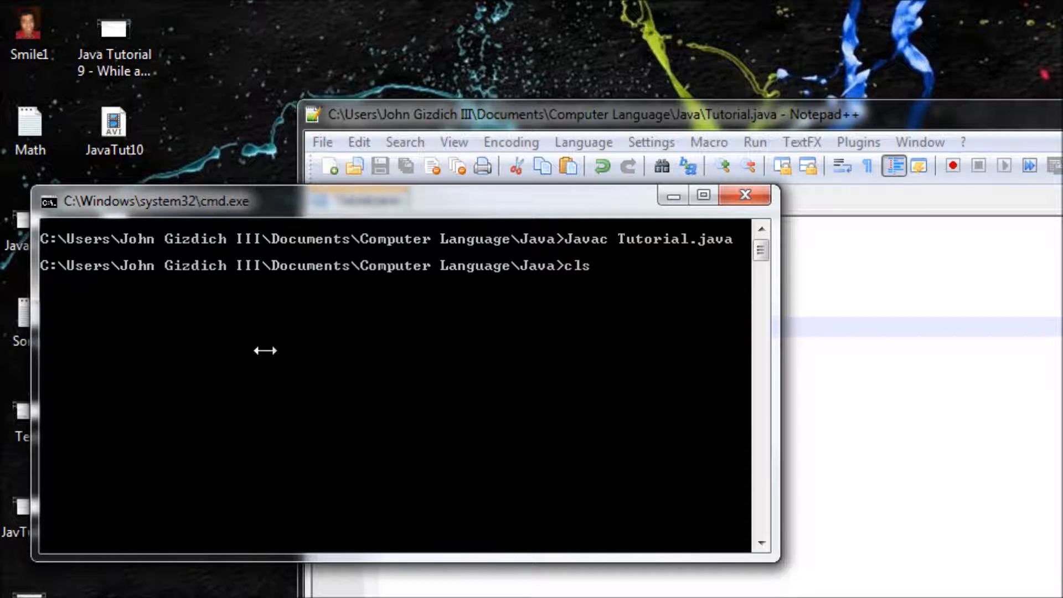
# Run Javac Tutorial.java in Command Prompt to compile the file.
pyautogui.write('Javac Tutorial.java')
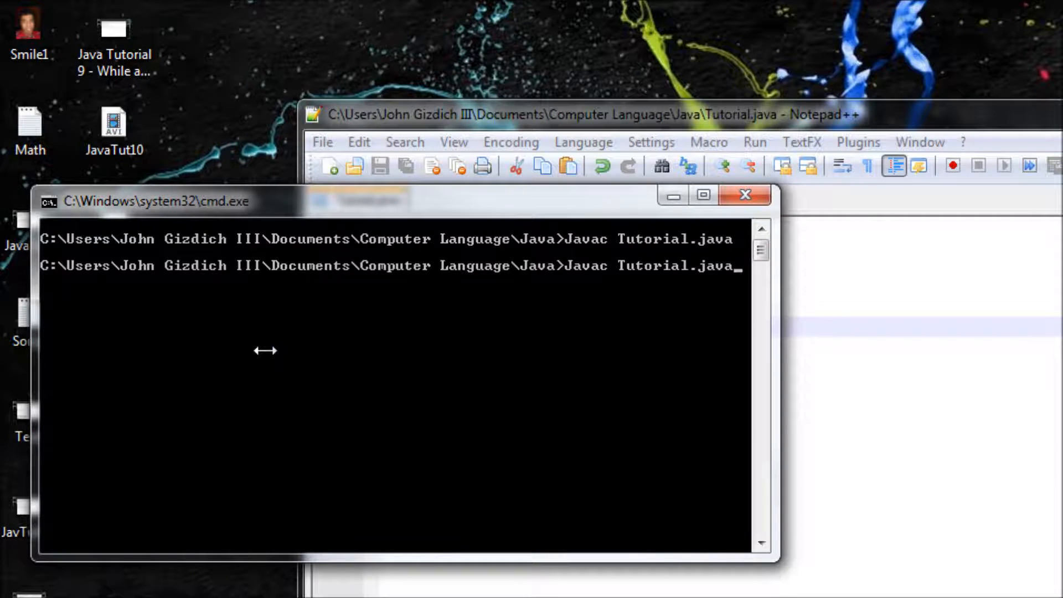
pyautogui.press('Return')
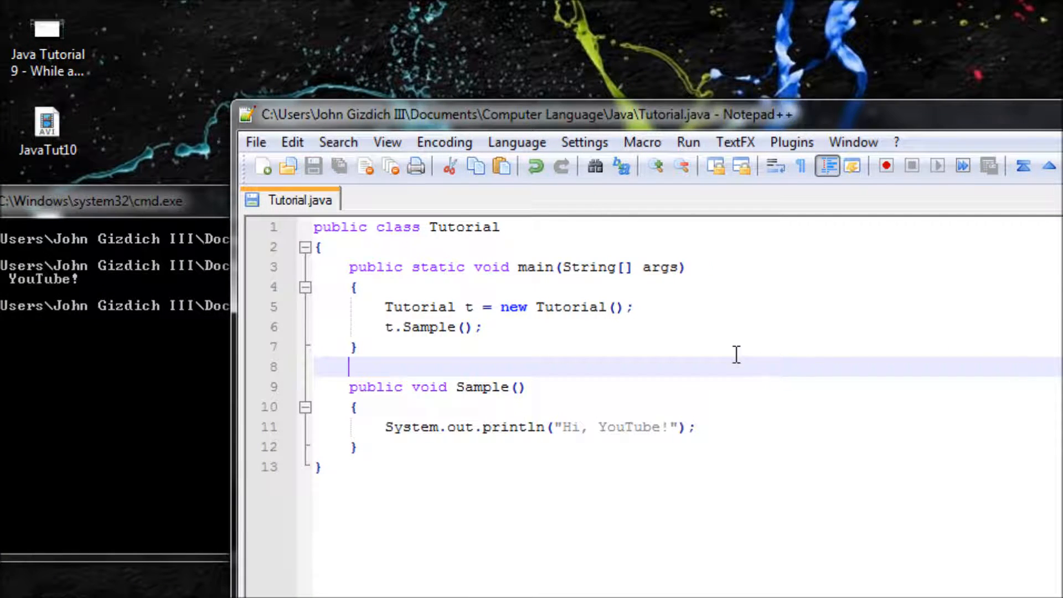
pyautogui.moveTo(671, 417)
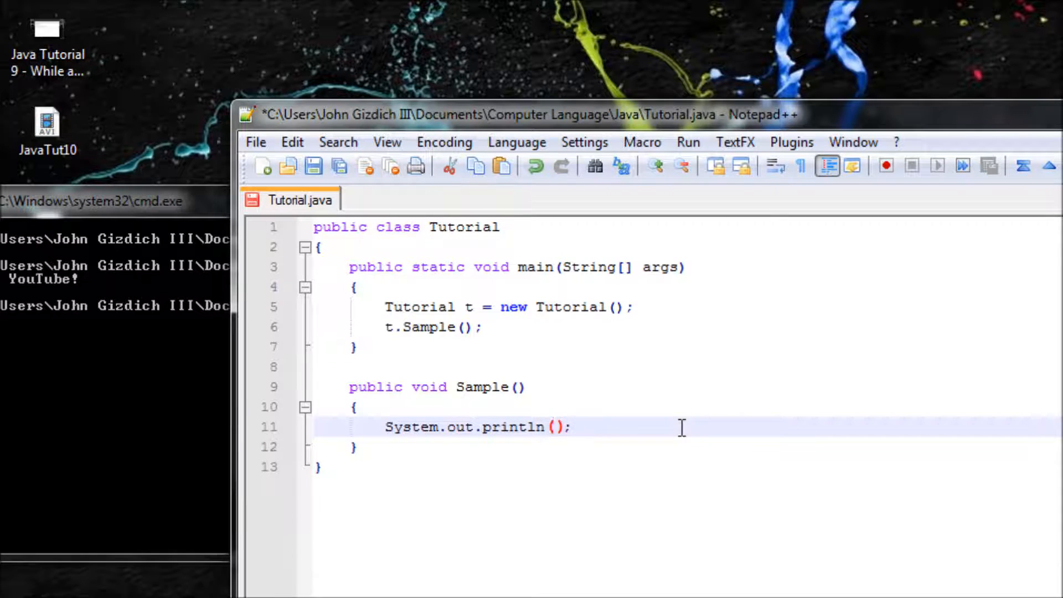
# Make Sample print math, declare byte math = 10; at the start of main, and recompile.
pyautogui.write('math')
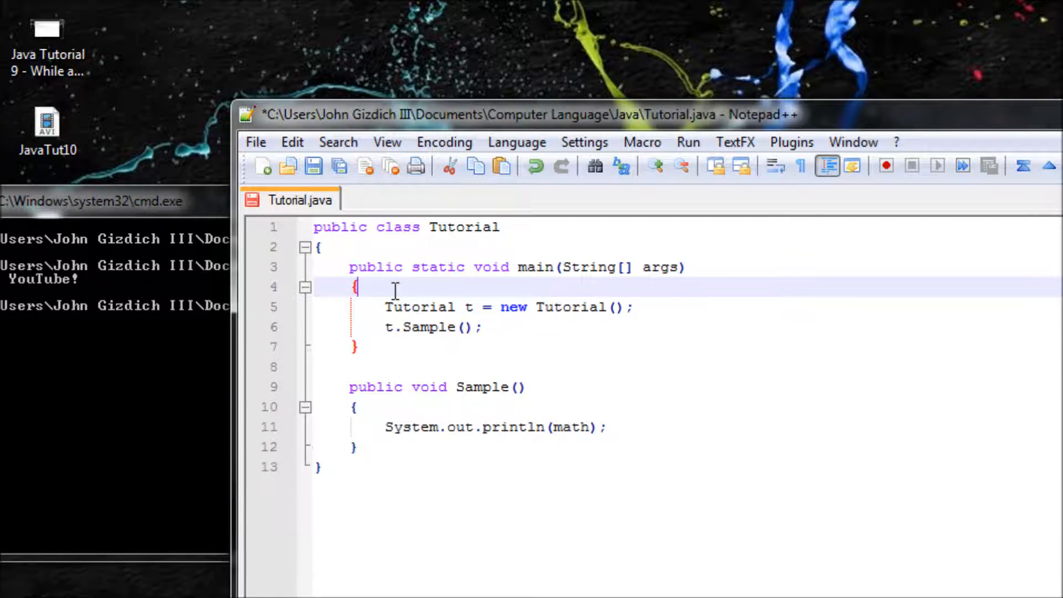
pyautogui.press('enter')
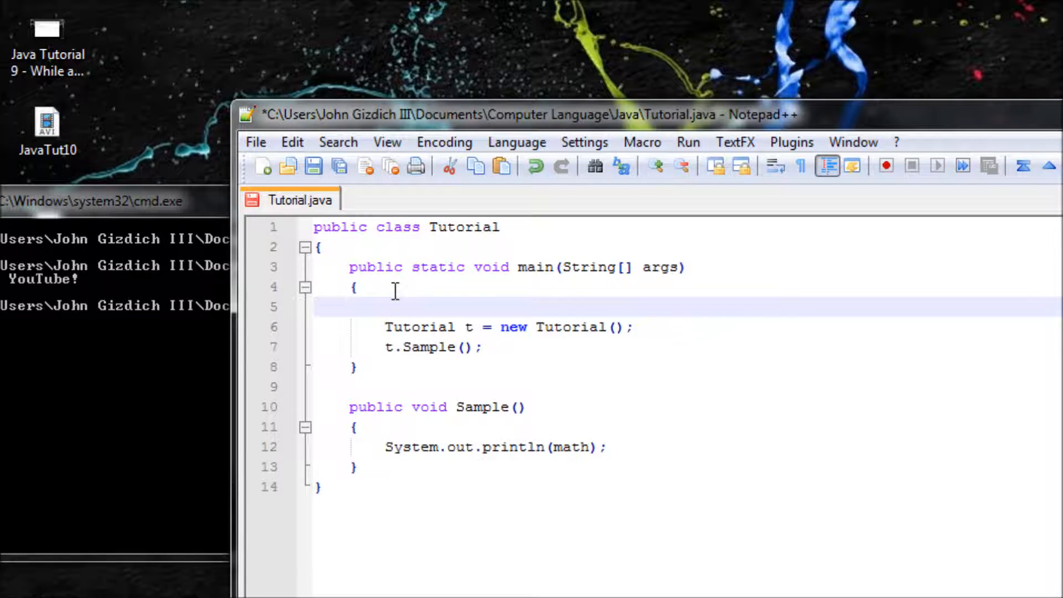
pyautogui.write('byte mat')
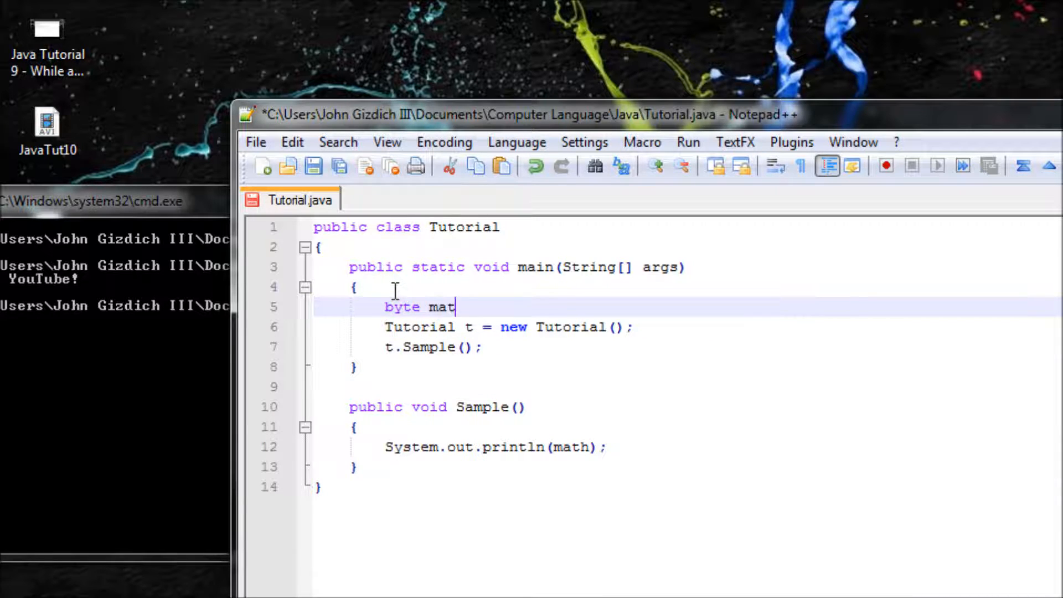
pyautogui.write('h = 10-')
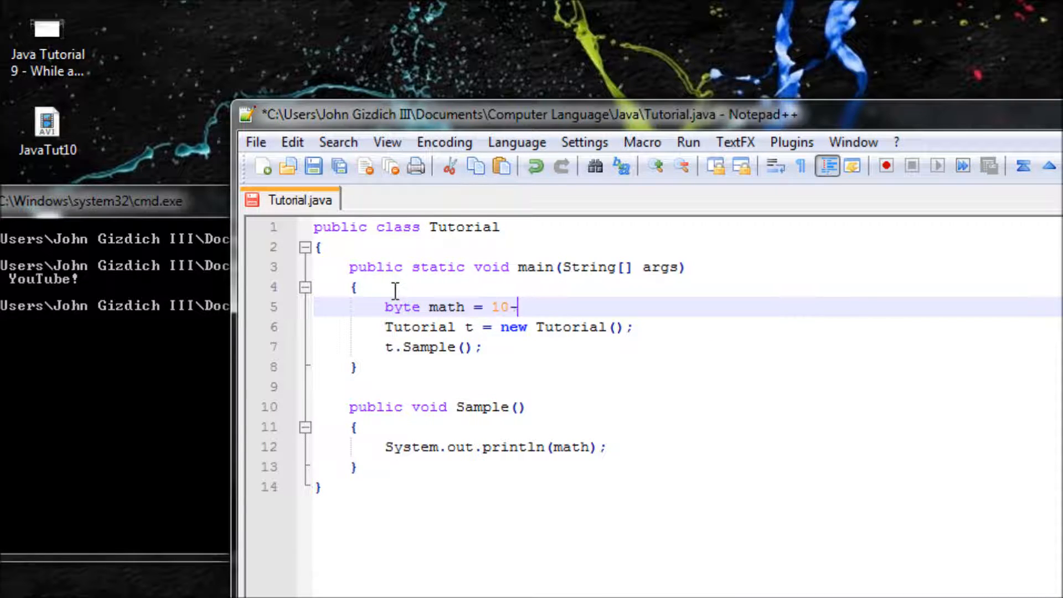
pyautogui.write(';')
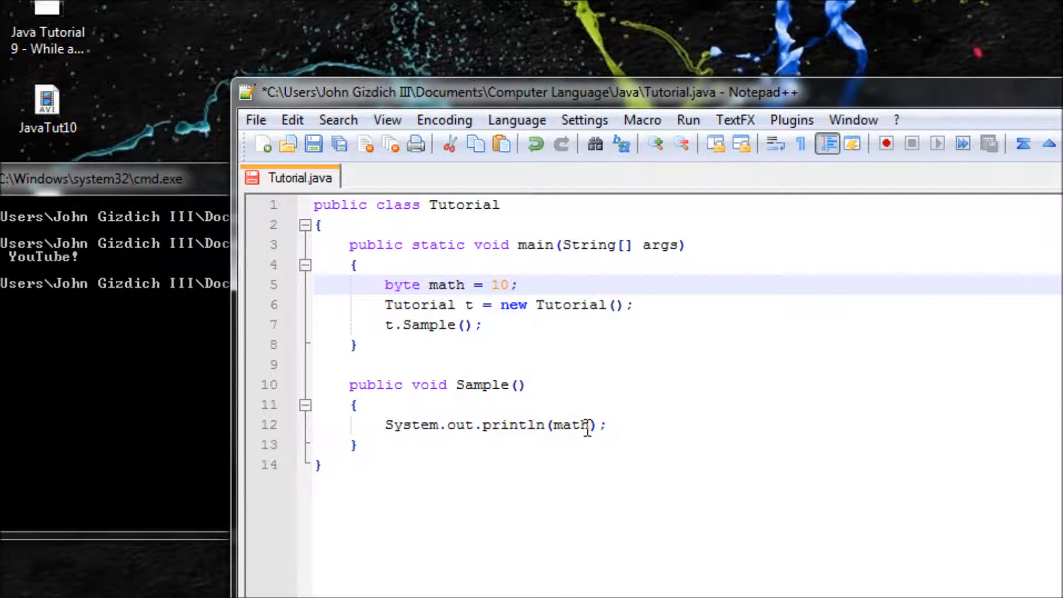
pyautogui.moveTo(551, 424)
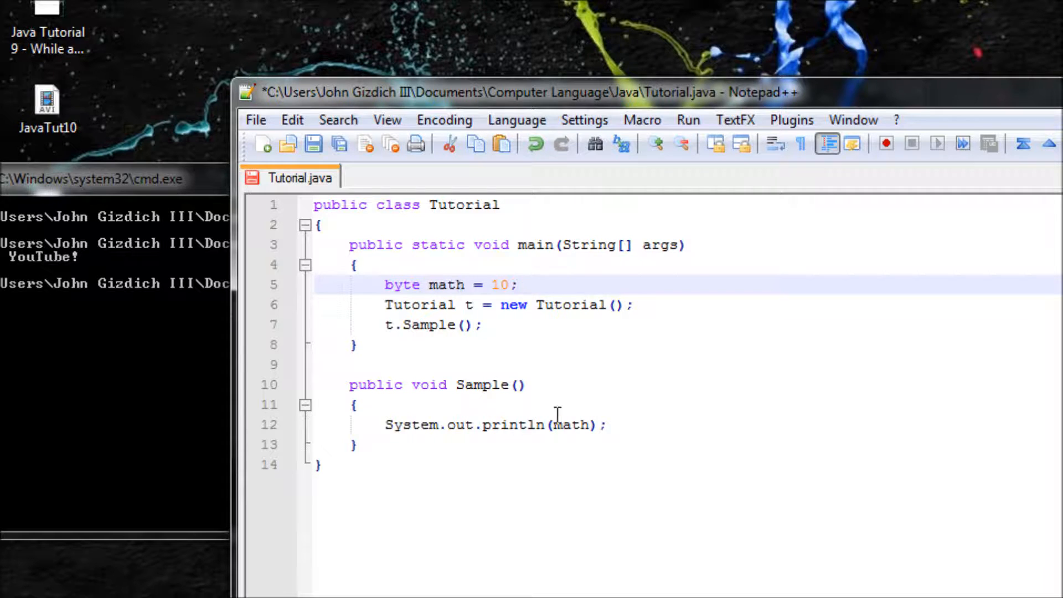
pyautogui.moveTo(492, 278)
pyautogui.write('Javac Tutorial.java')
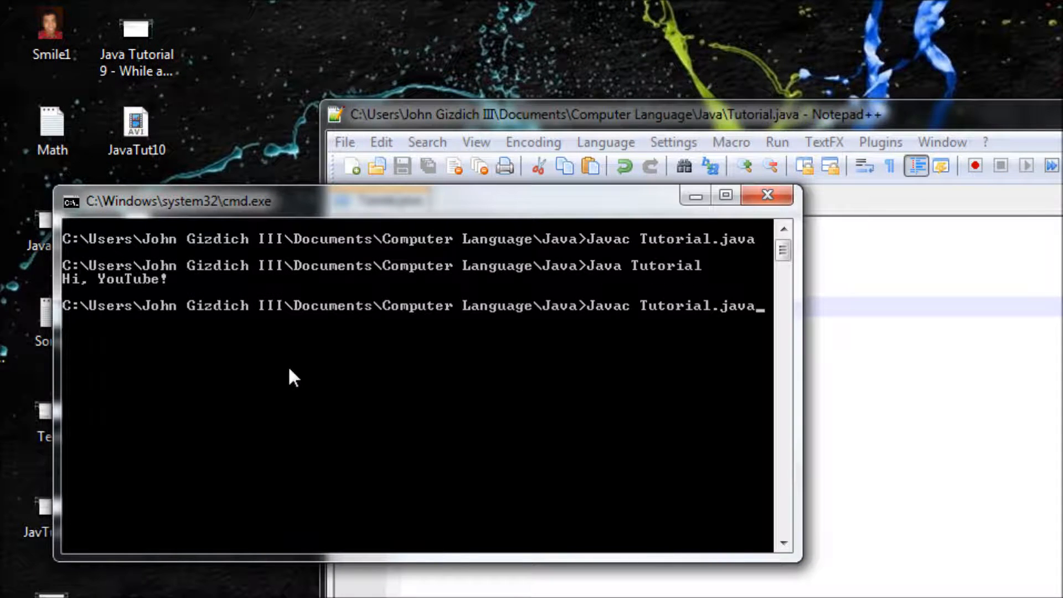
pyautogui.press('Return')
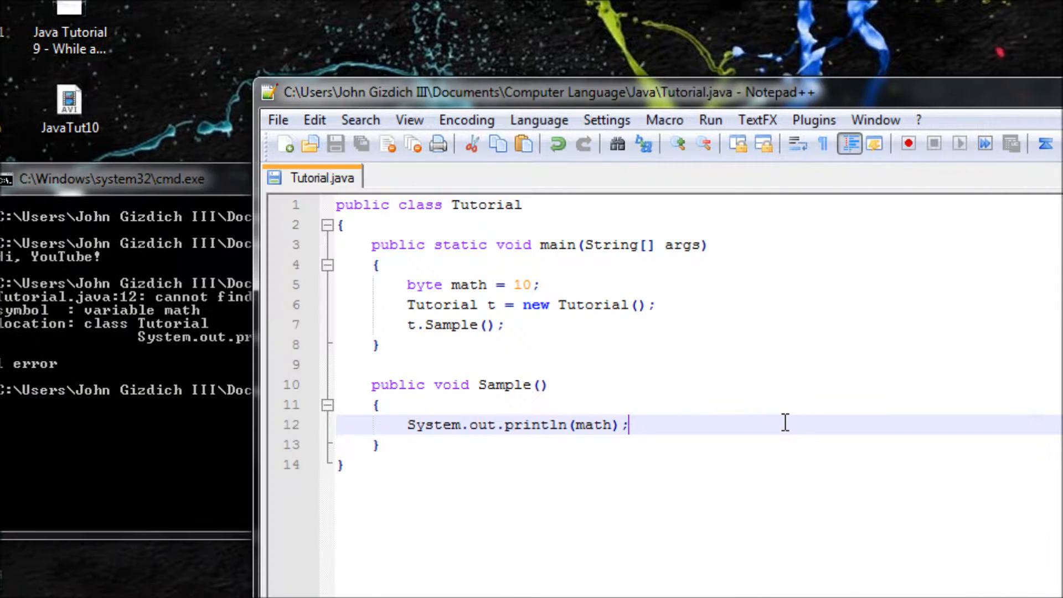
pyautogui.moveTo(454, 415)
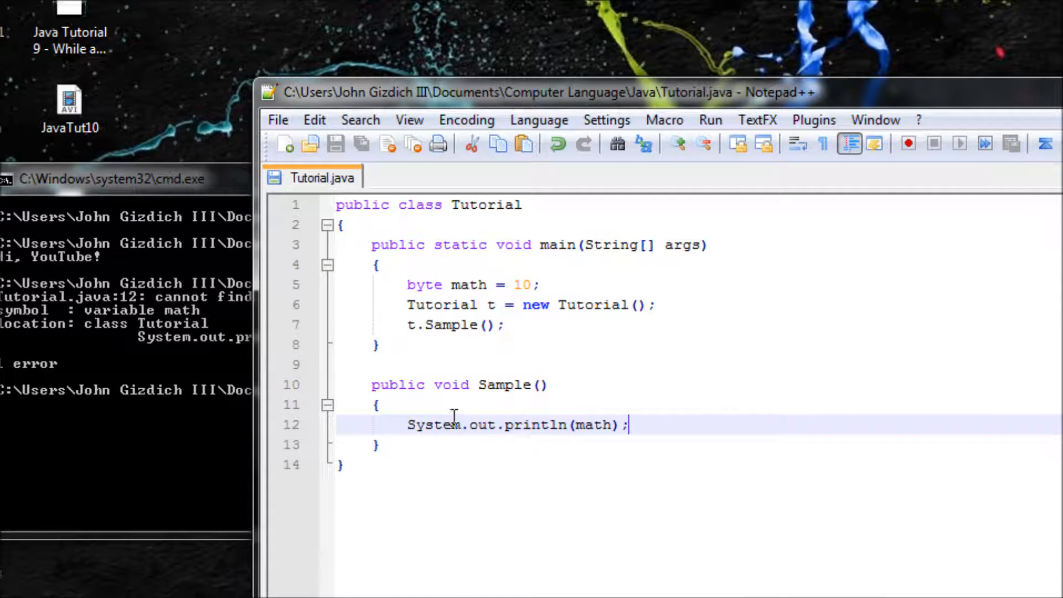
pyautogui.moveTo(576, 425)
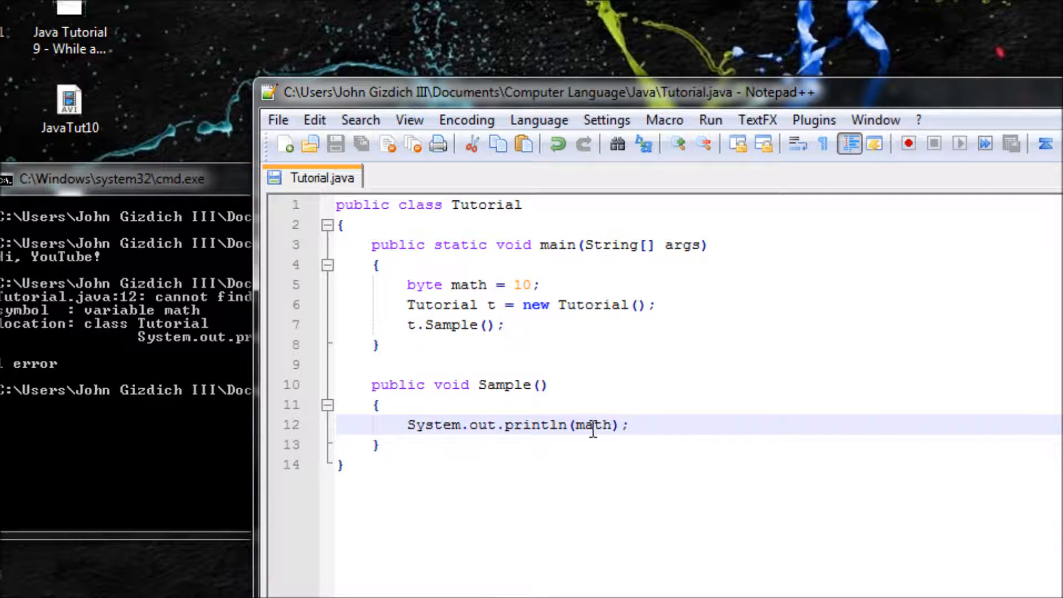
pyautogui.moveTo(372, 406)
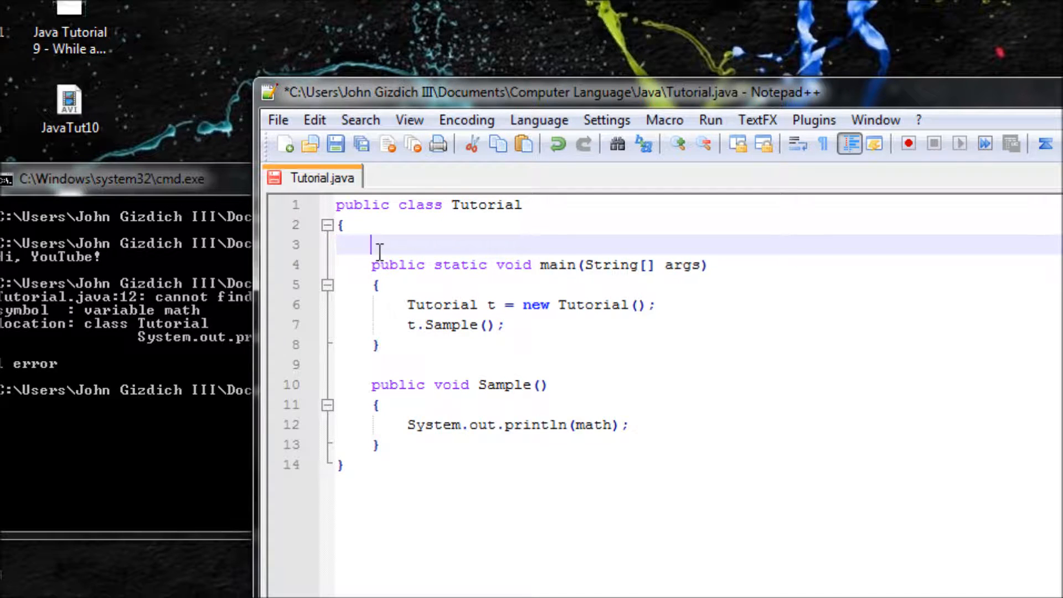
# Declare byte math = 10; at class level and paste System.out.println(math); into main.
pyautogui.write('byte math = 10;')
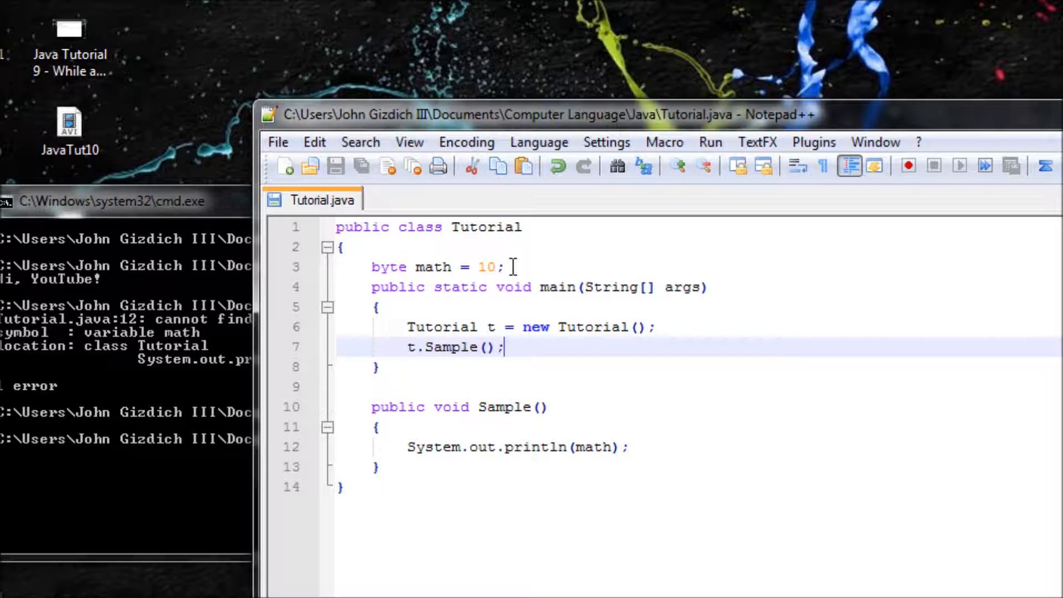
pyautogui.moveTo(491, 418)
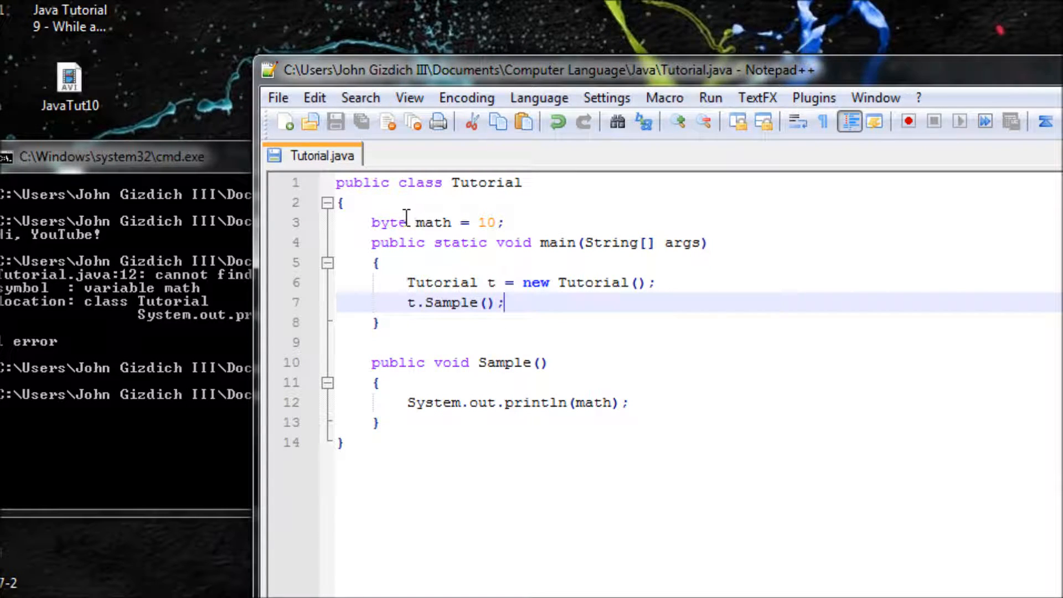
pyautogui.moveTo(514, 429)
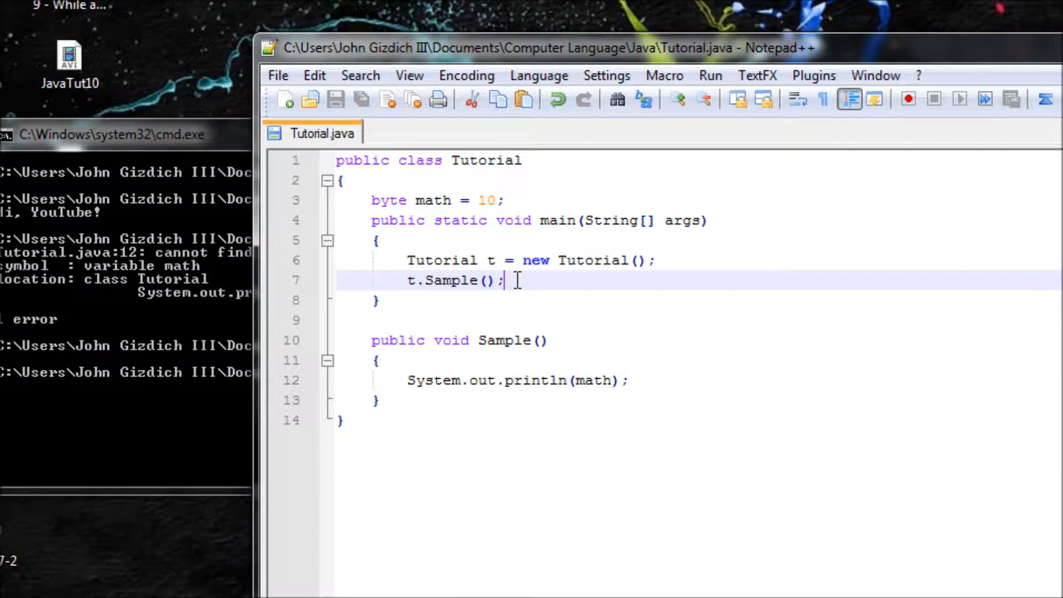
pyautogui.rightClick(406, 319)
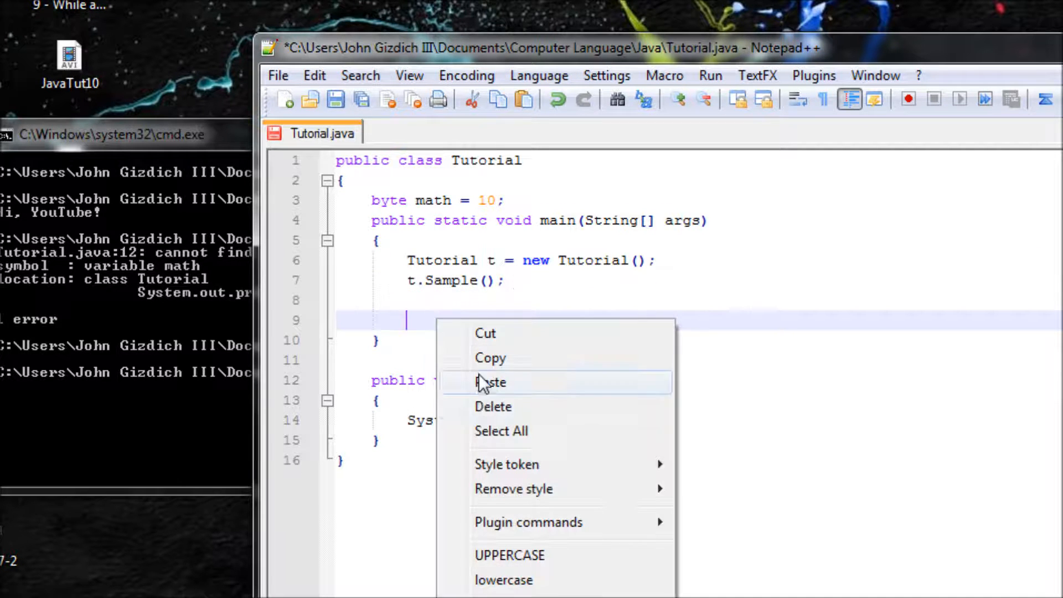
pyautogui.click(491, 382)
pyautogui.write('cls')
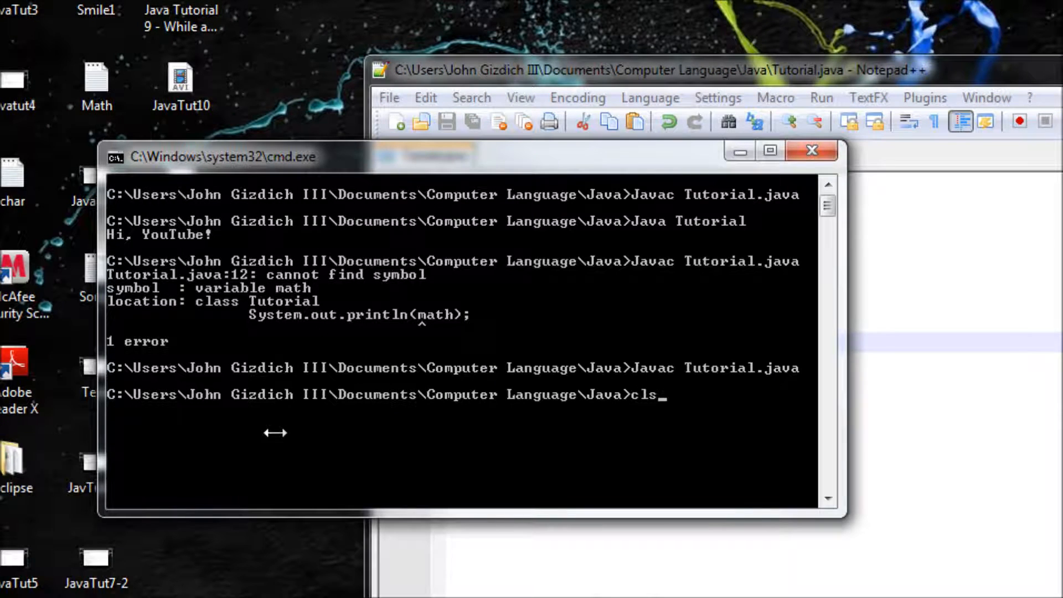
# Recompile Tutorial.java, hitting the non-static variable math error.
pyautogui.press('Return')
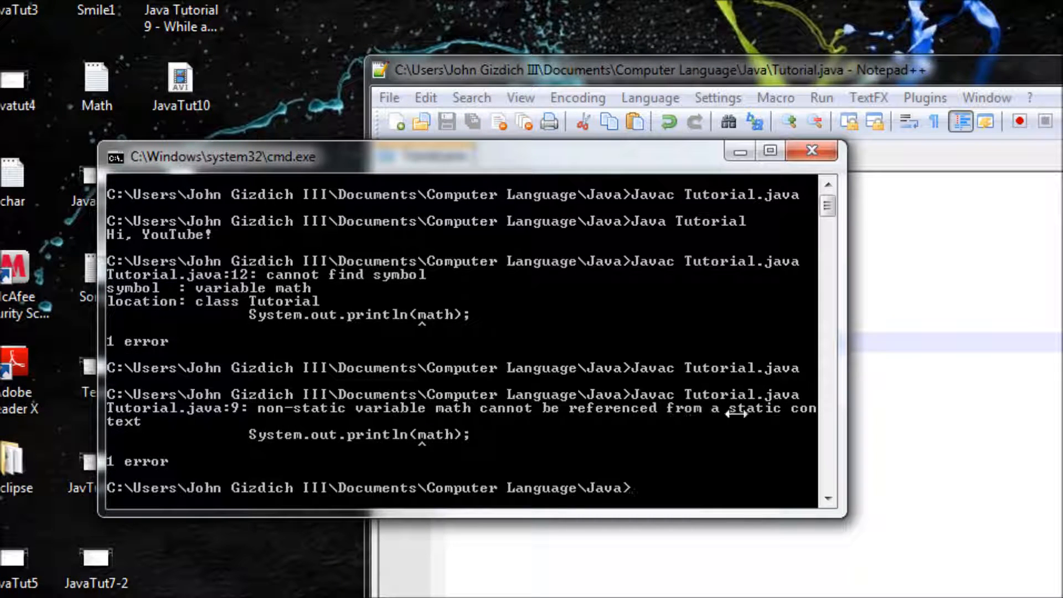
pyautogui.moveTo(772, 412)
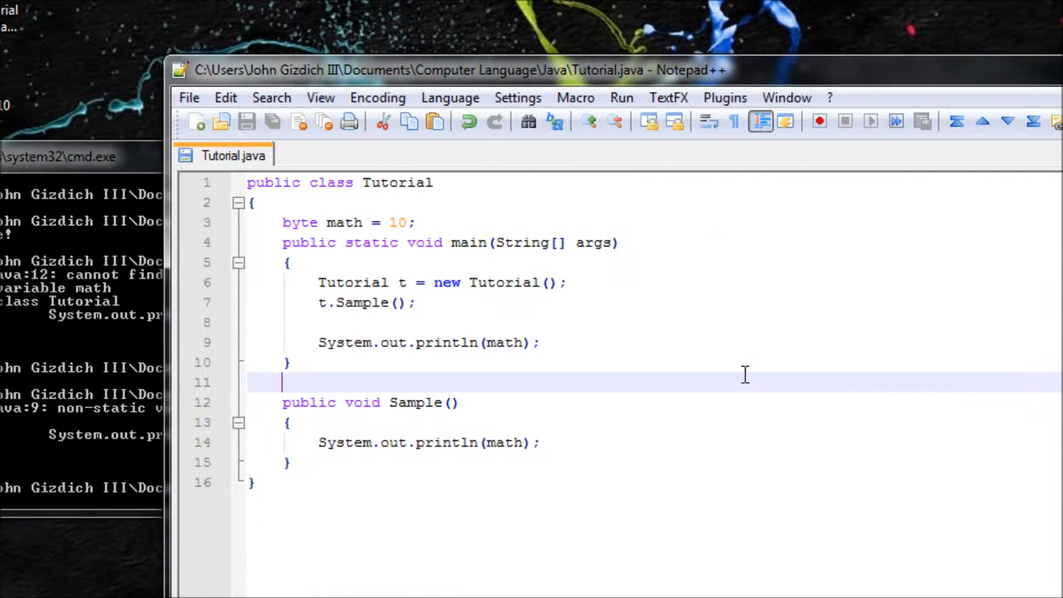
# Prefix the math field declaration with static.
pyautogui.click(278, 222)
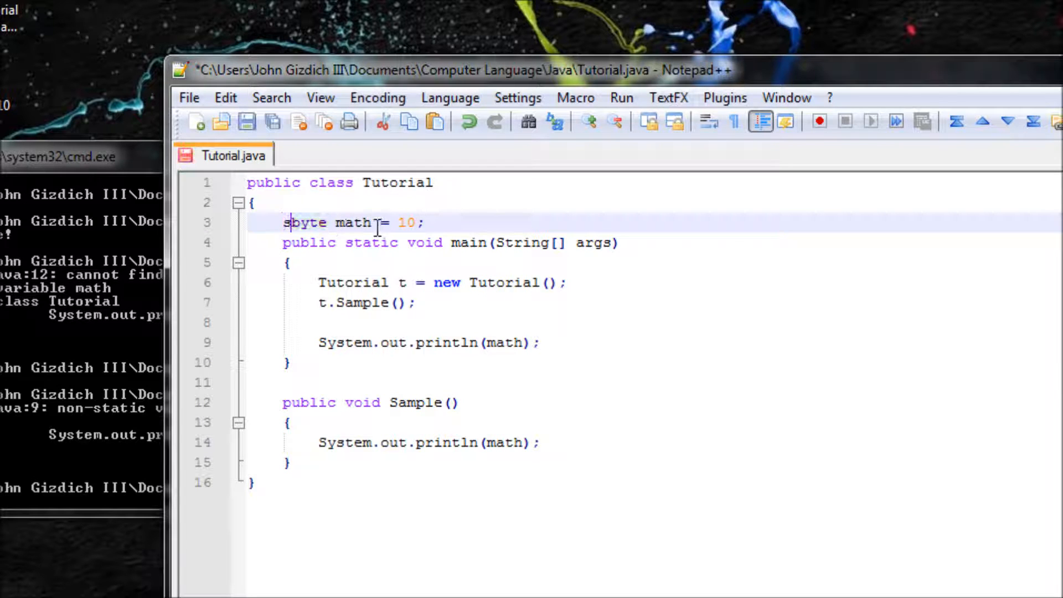
pyautogui.write('static')
pyautogui.click(82, 488)
pyautogui.write('cls')
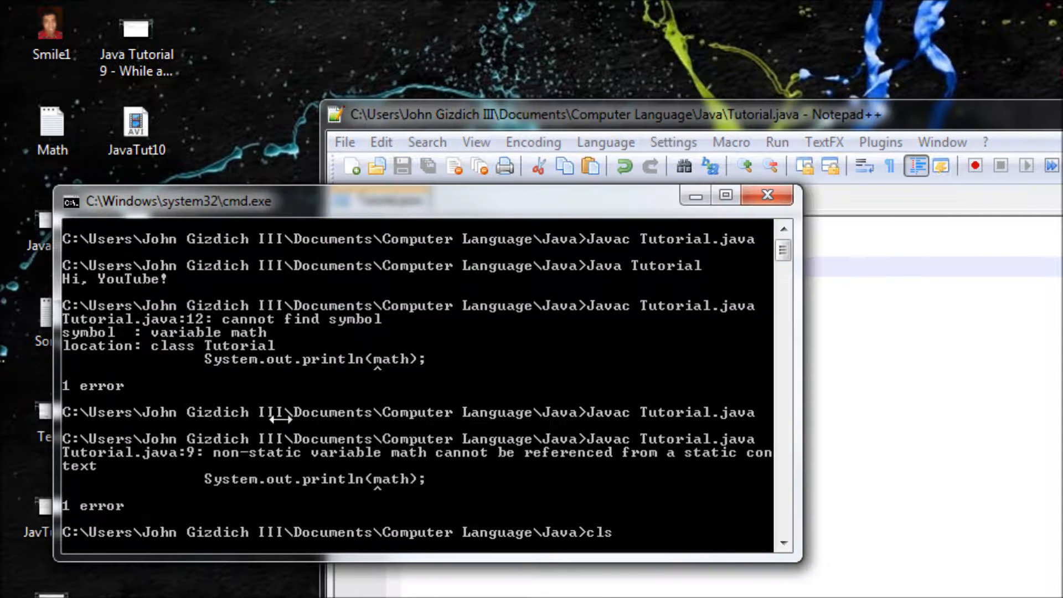
# Recompile Tutorial.java with javac, which now succeeds without errors.
pyautogui.press('Return')
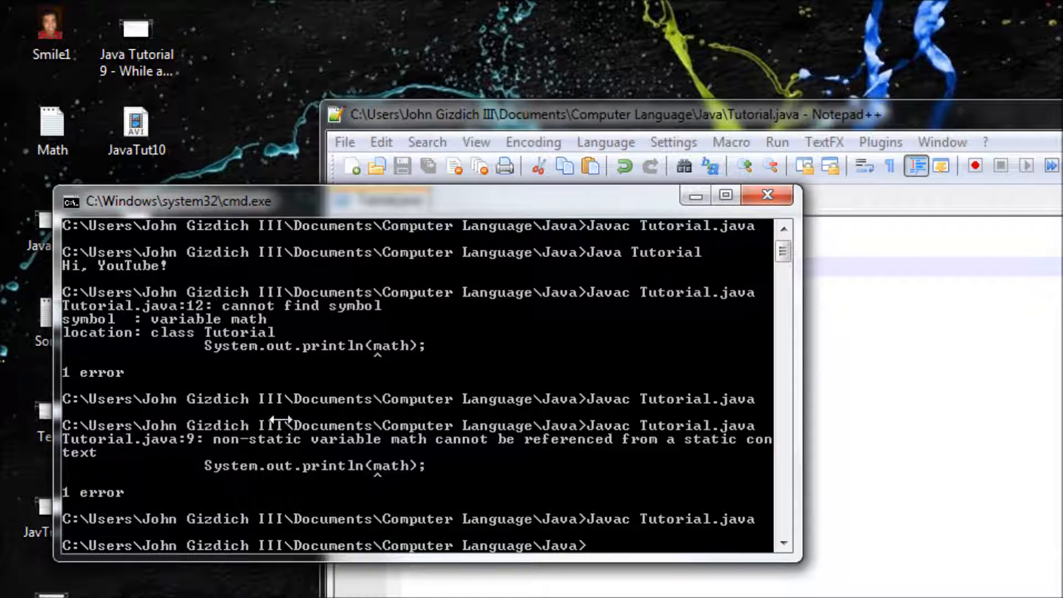
pyautogui.write('Javac Tutorial.java')
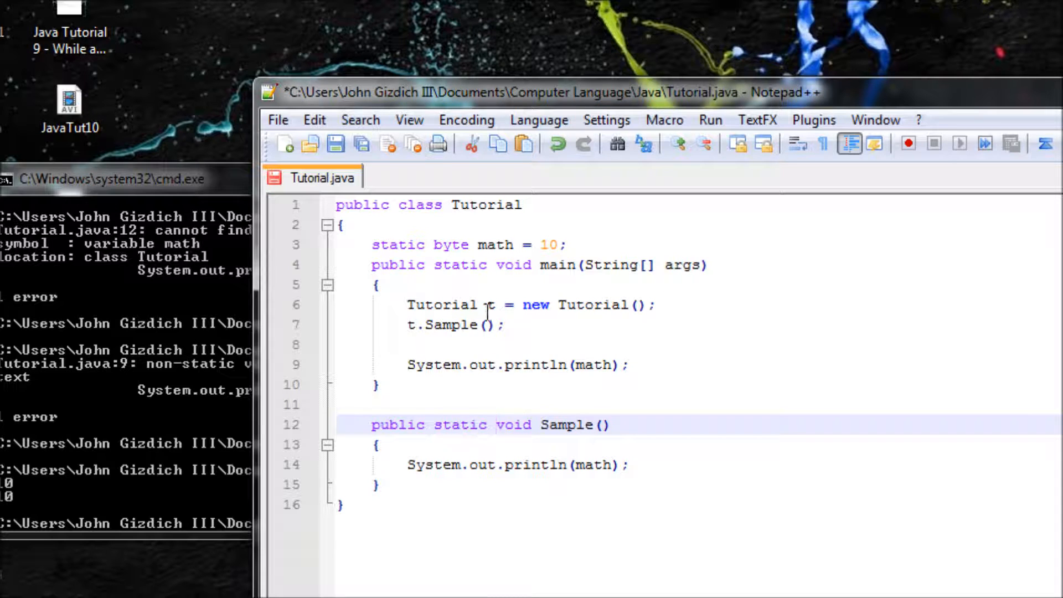
# Remove the 'Tutorial t = new Tutorial();' line and the 't.' prefix so main calls Sample() directly.
pyautogui.click(655, 306)
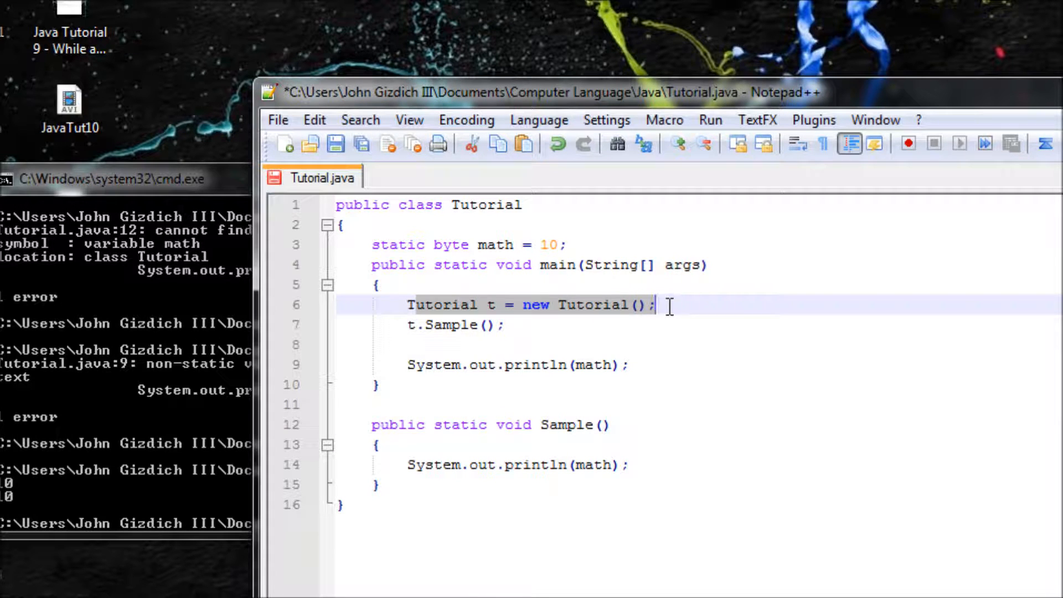
pyautogui.press('Delete')
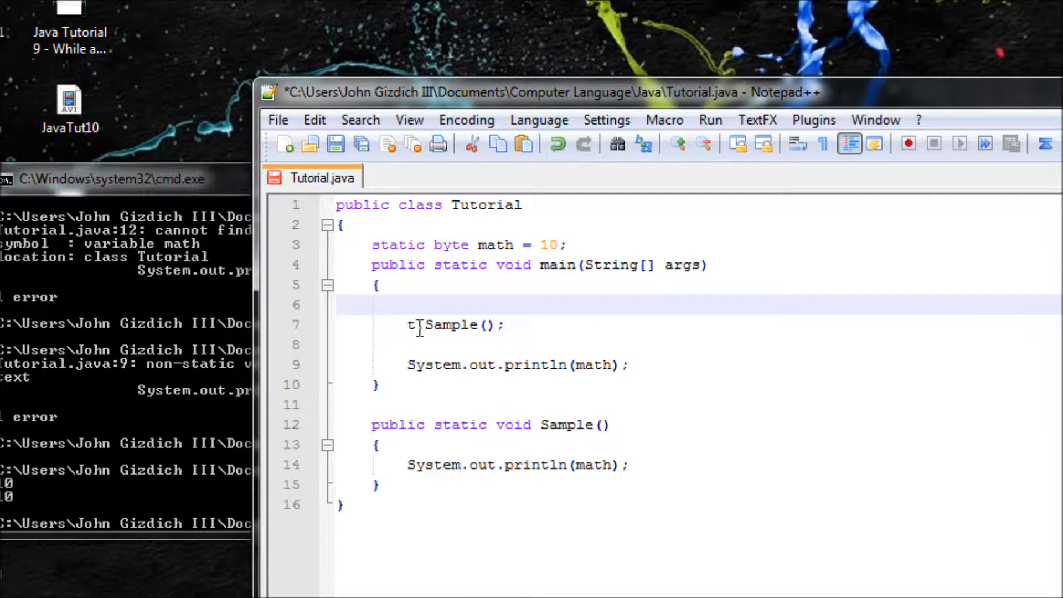
pyautogui.press('Backspace')
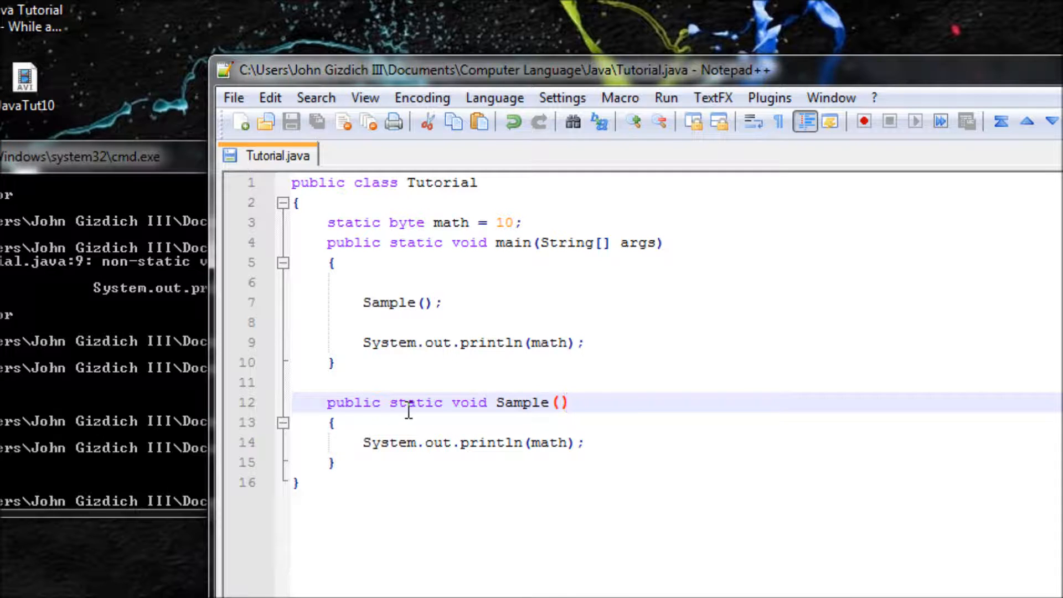
pyautogui.moveTo(403, 397)
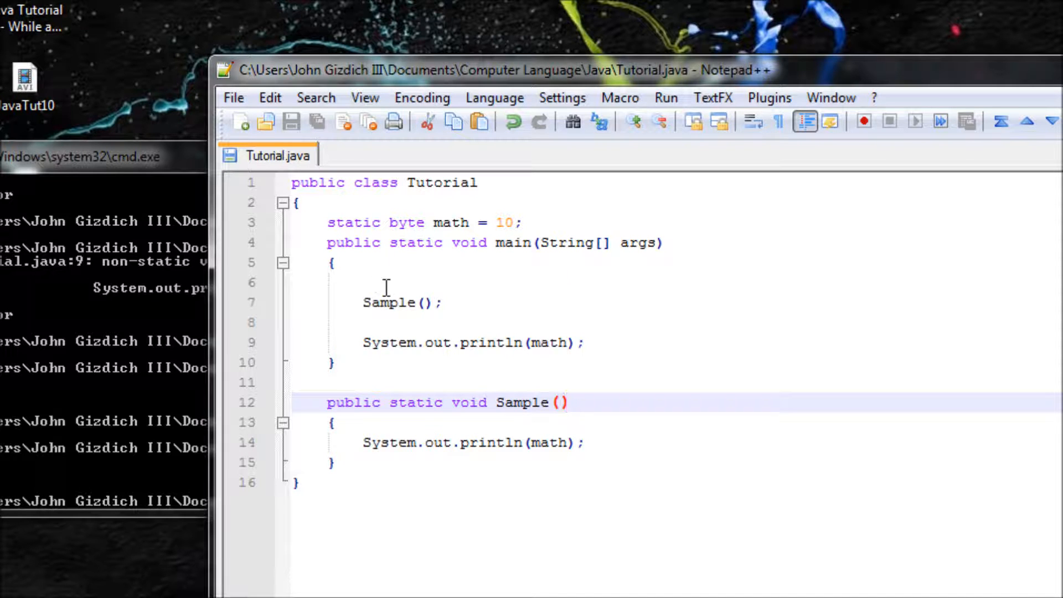
pyautogui.moveTo(340, 307)
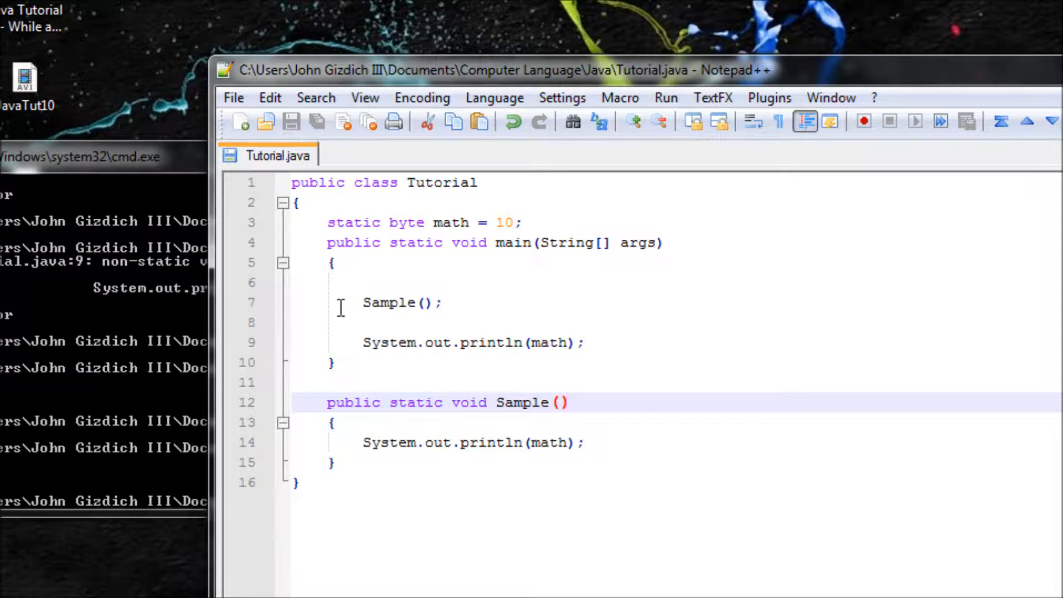
pyautogui.moveTo(740, 313)
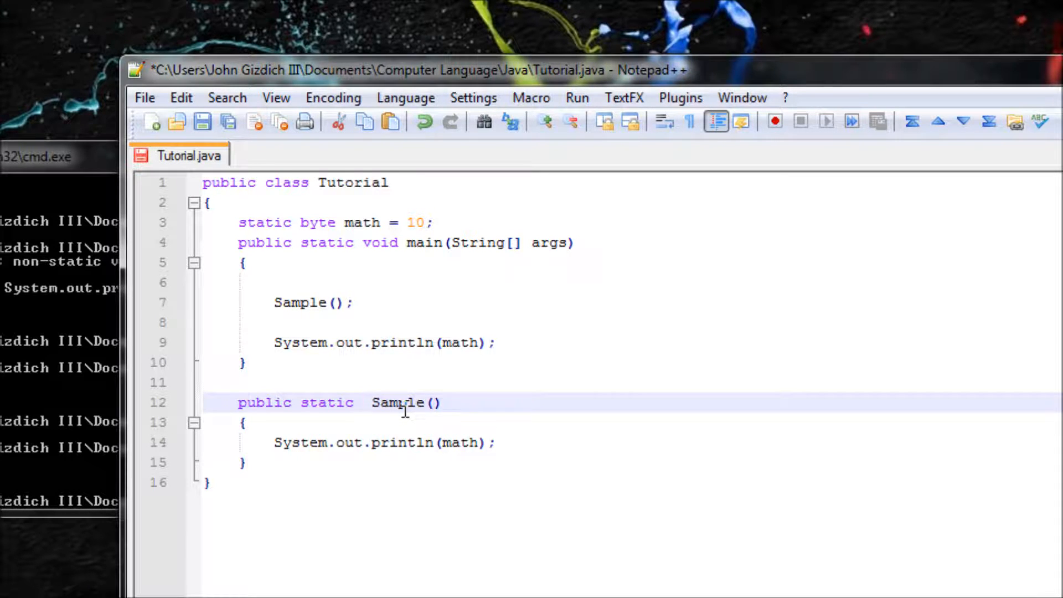
# Make Sample return int and declare byte a, b values and int ans inside it.
pyautogui.write('int')
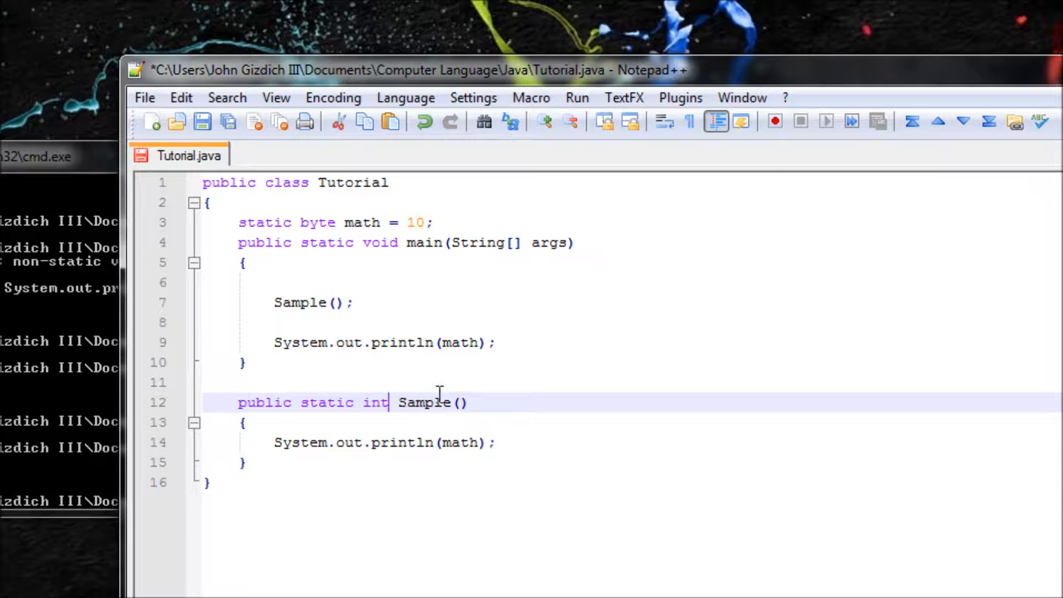
pyautogui.click(495, 442)
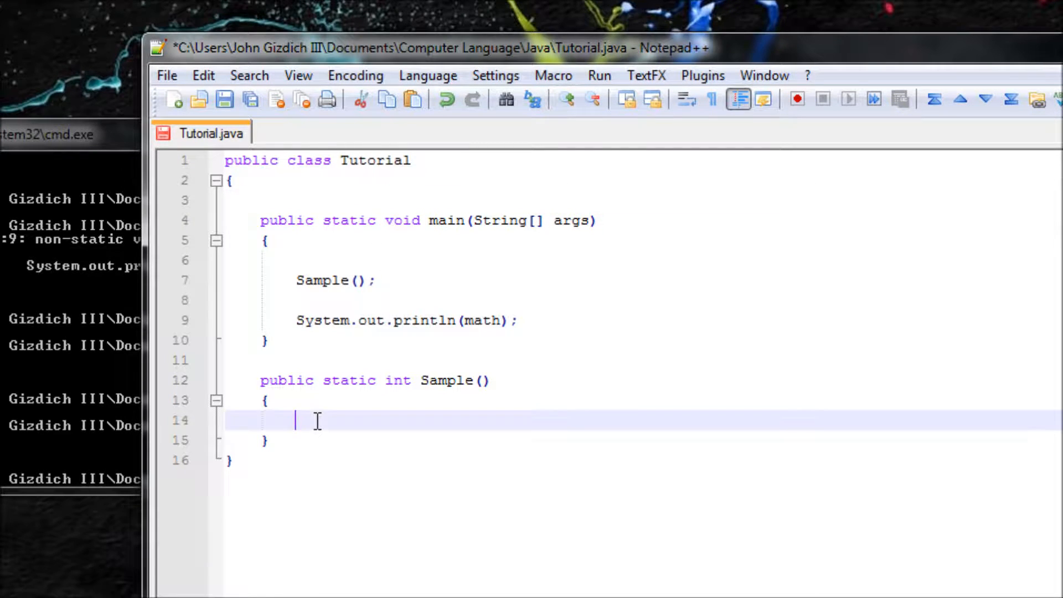
pyautogui.write('byte a =')
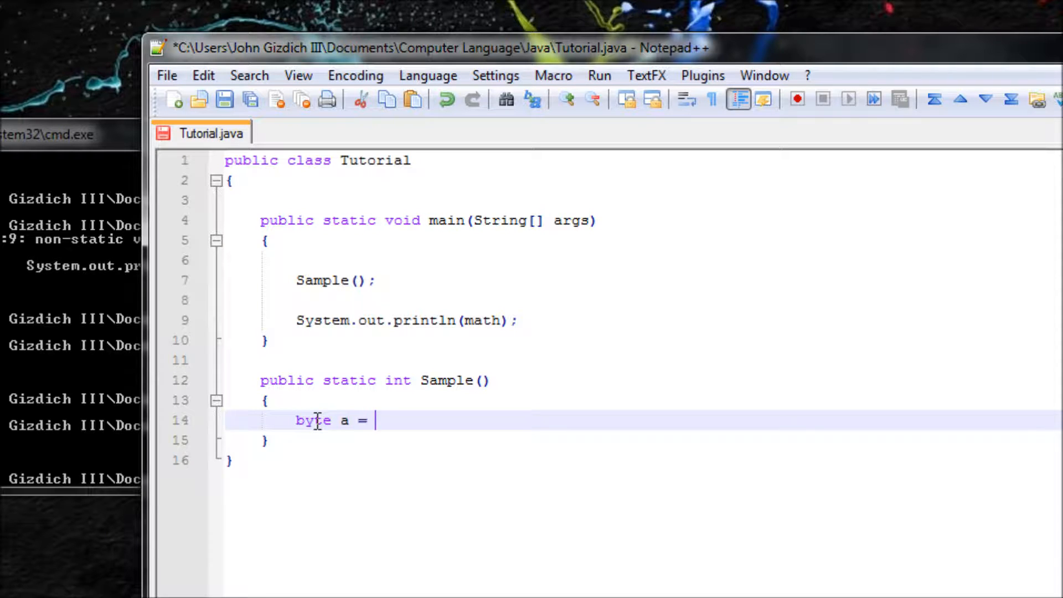
pyautogui.write('5,')
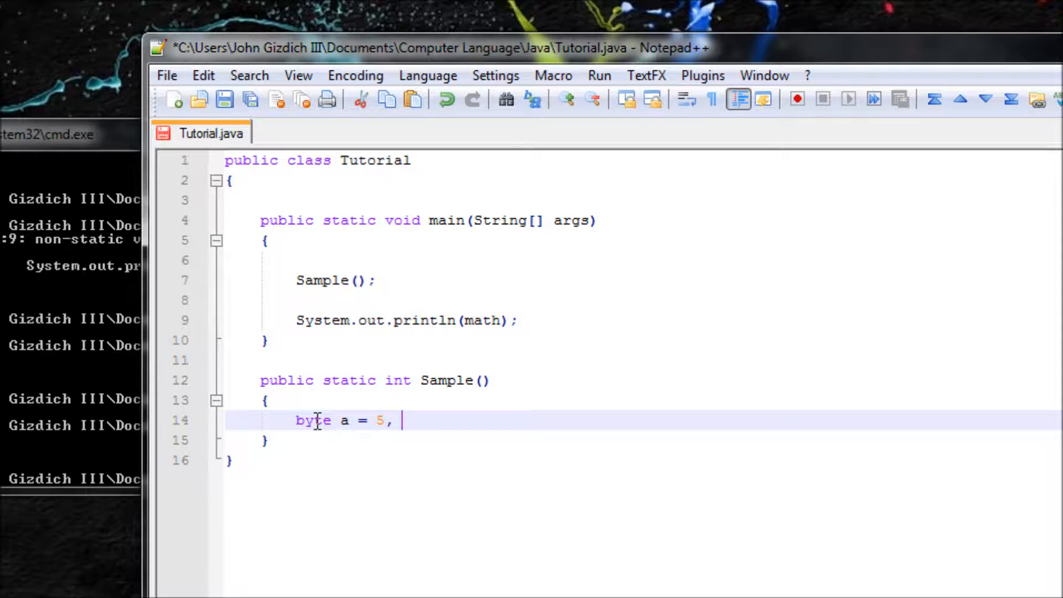
pyautogui.write('a = 10;')
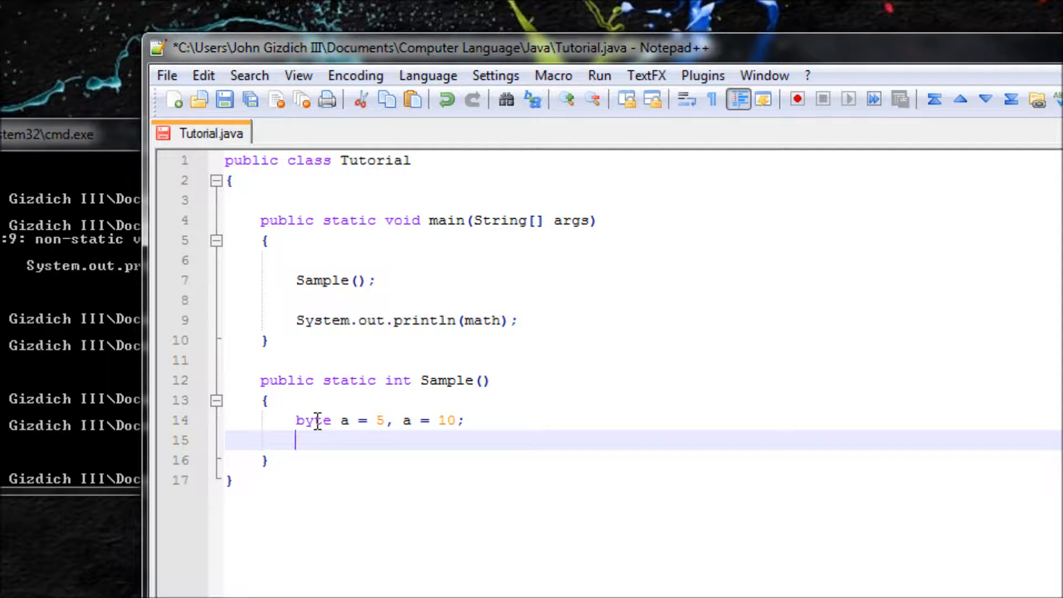
pyautogui.write('int ans')
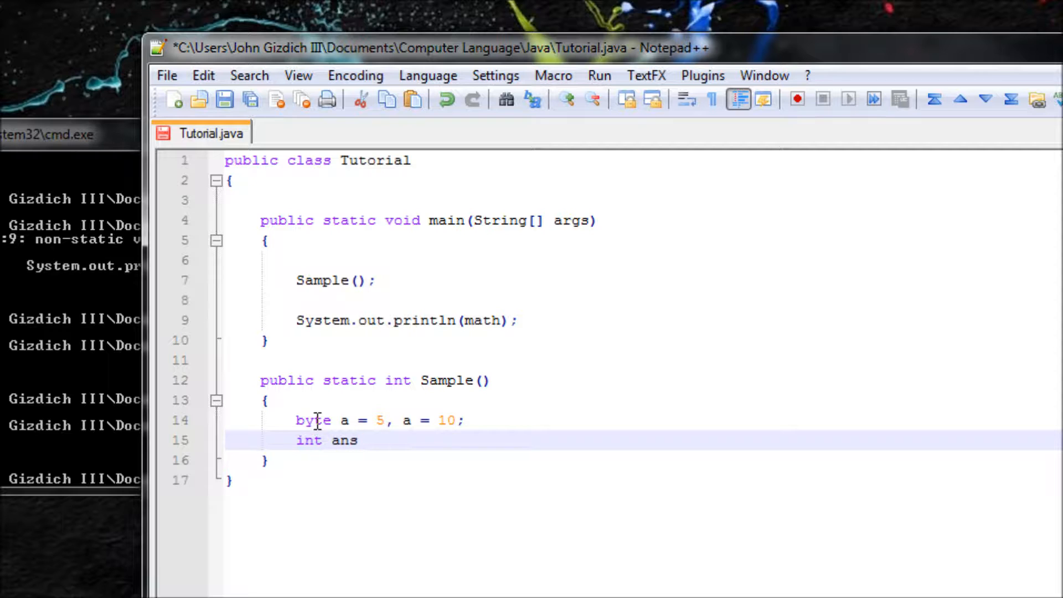
pyautogui.write(';')
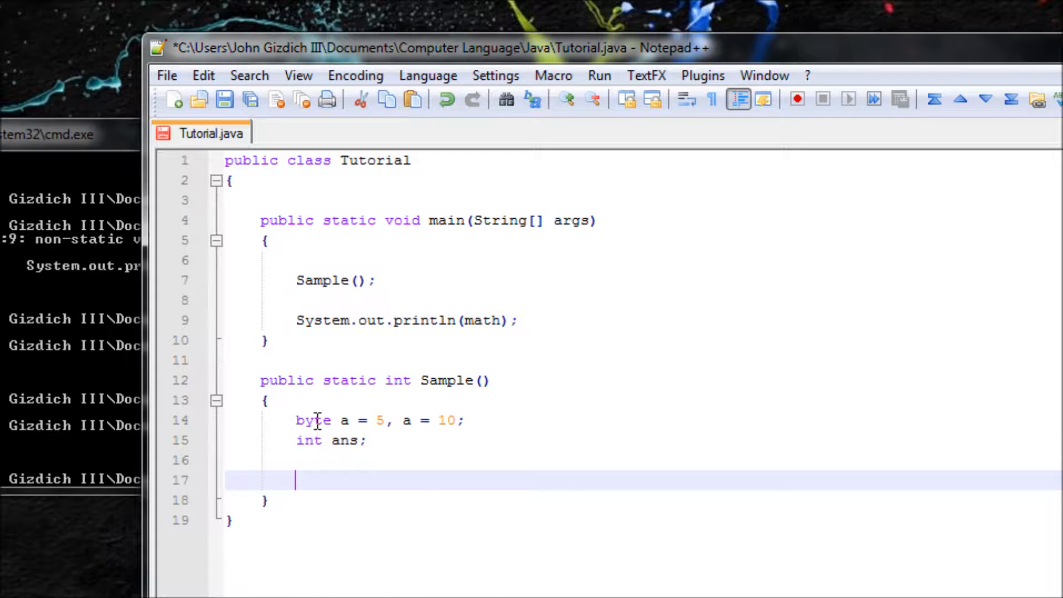
# Compute ans = a * b in Sample and return ans.
pyautogui.write('ans')
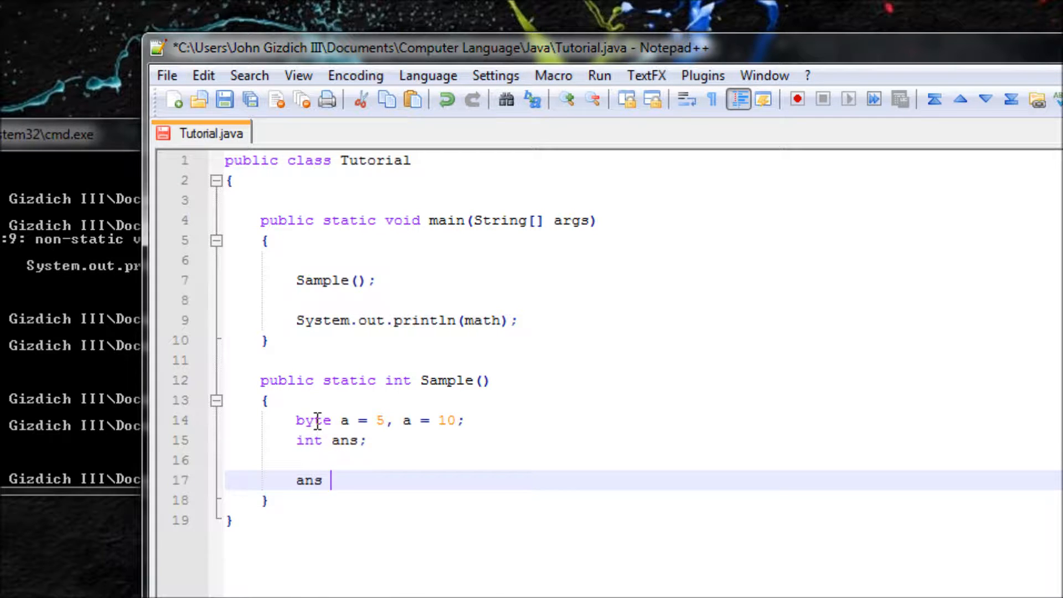
pyautogui.write('= a')
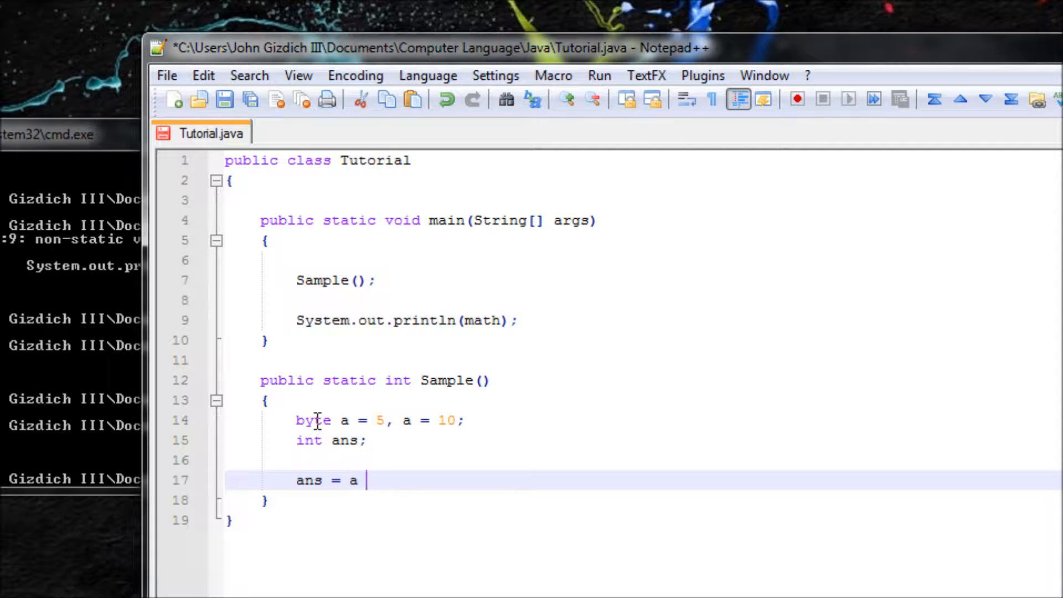
pyautogui.write('* b;')
pyautogui.write('retur')
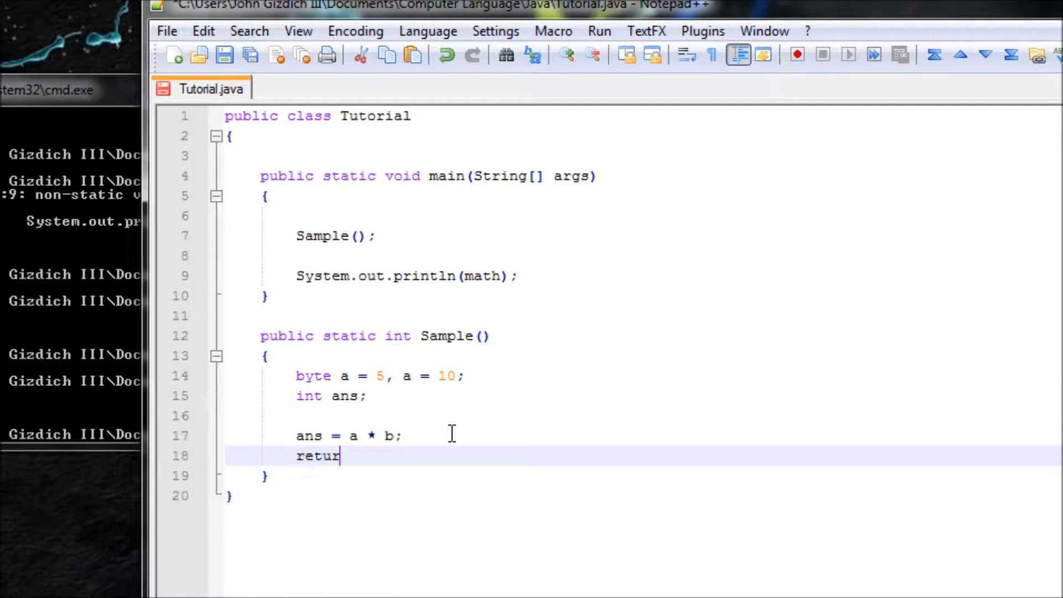
pyautogui.write('n')
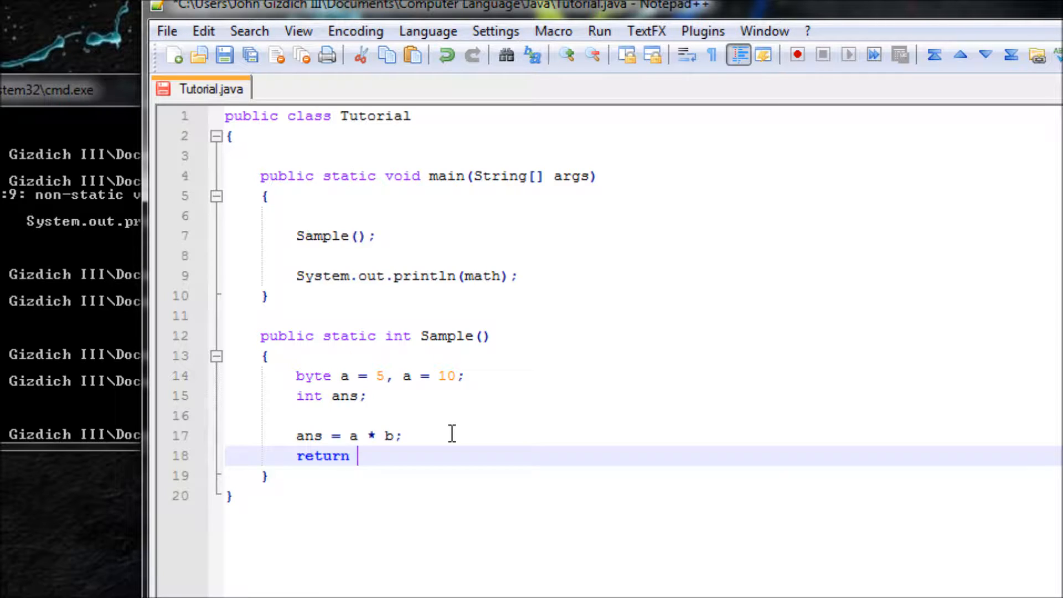
pyautogui.write('ans;')
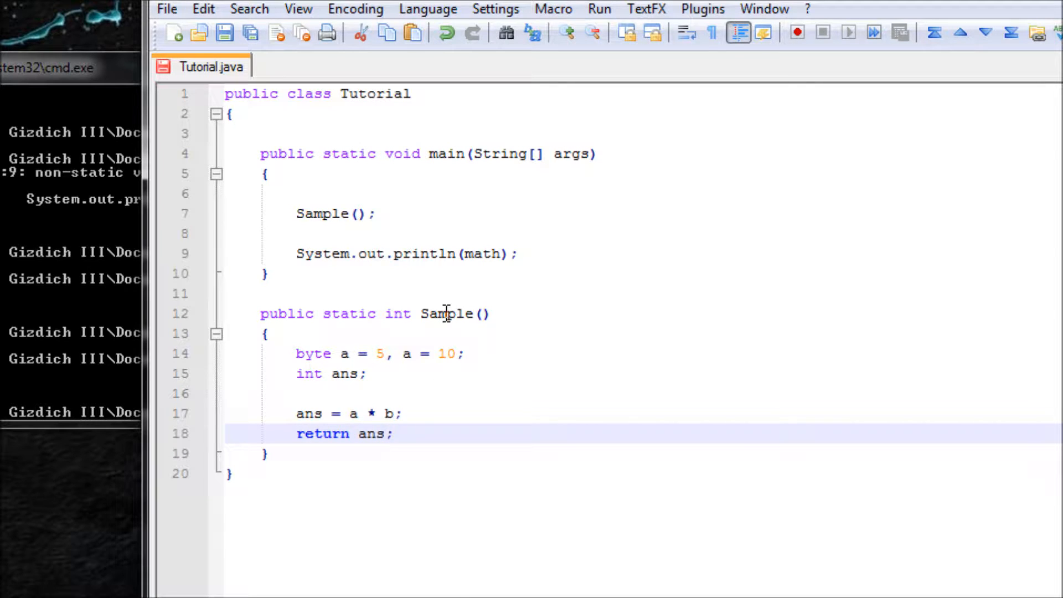
# Store Sample()'s result in main as 'int math = Sample();'.
pyautogui.click(395, 434)
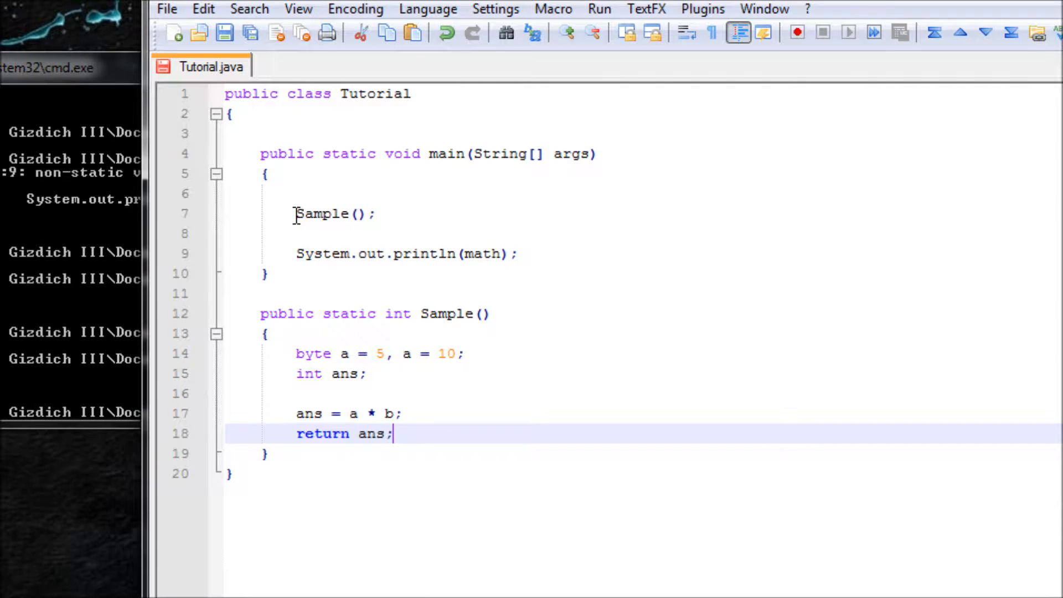
pyautogui.moveTo(366, 217)
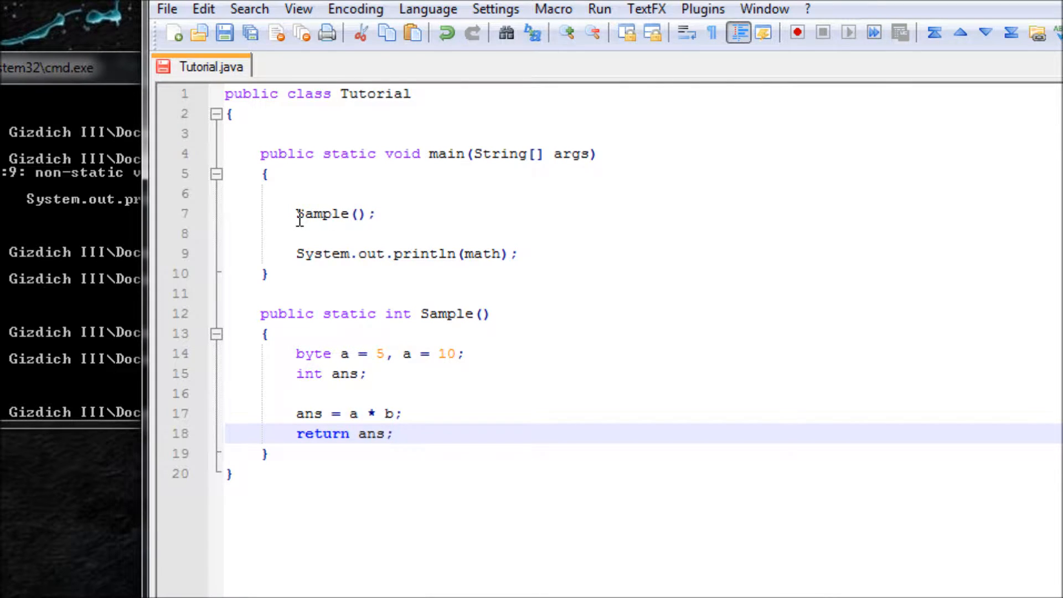
pyautogui.click(296, 214)
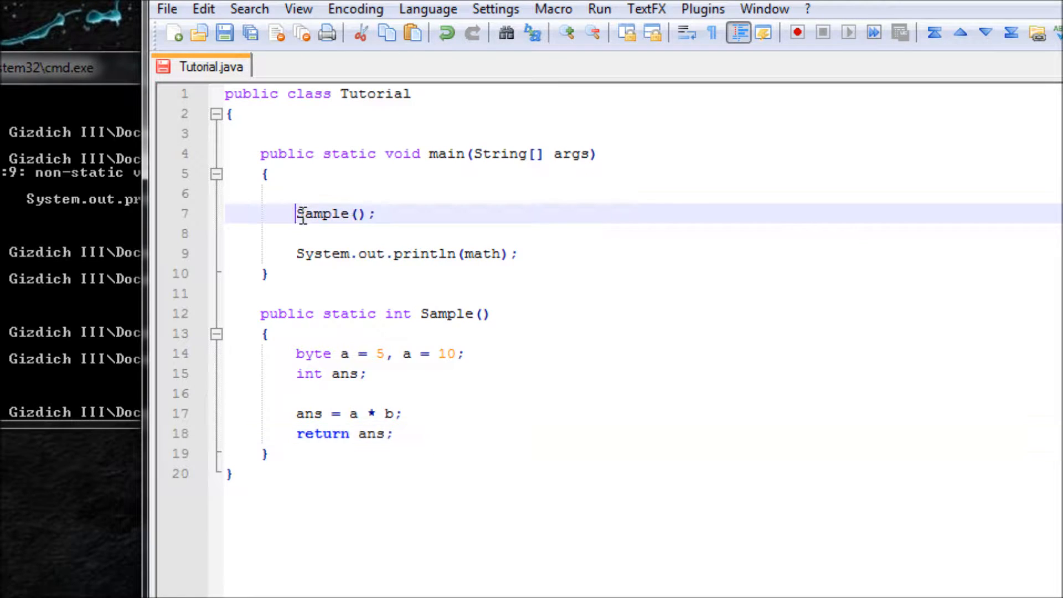
pyautogui.write('=')
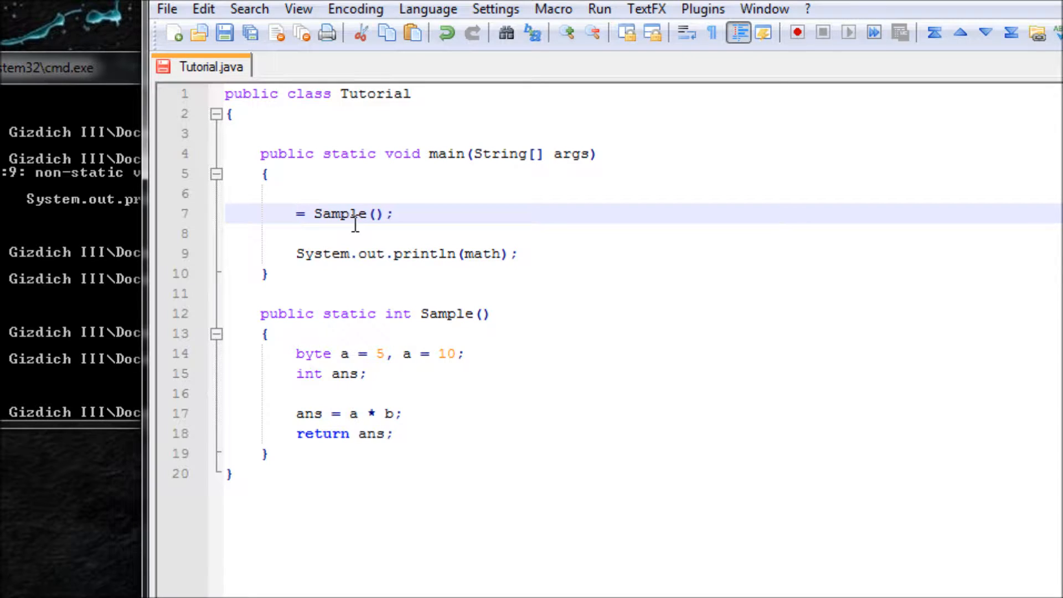
pyautogui.moveTo(488, 253)
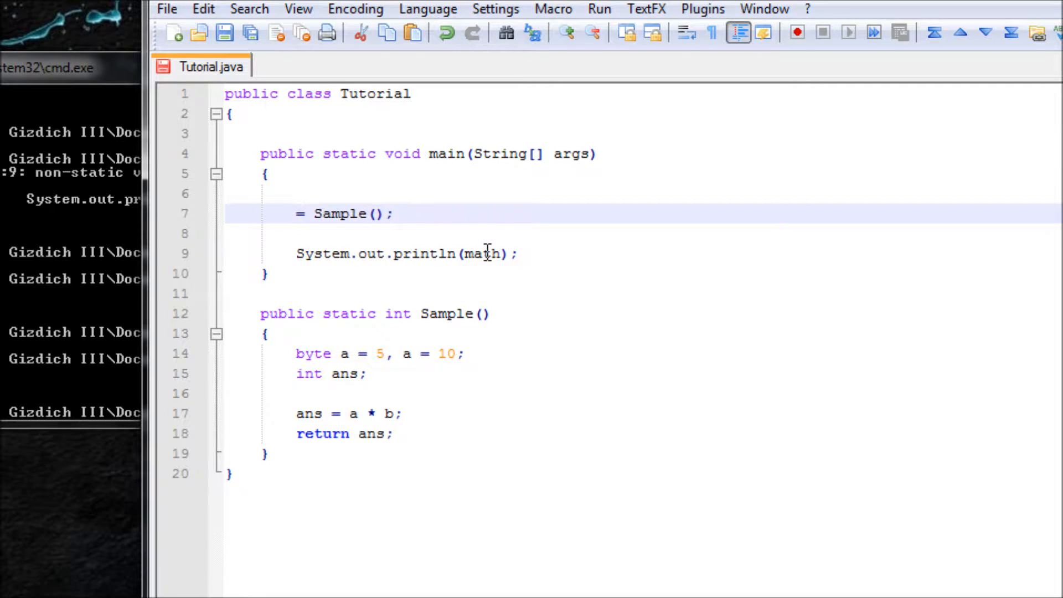
pyautogui.write('math')
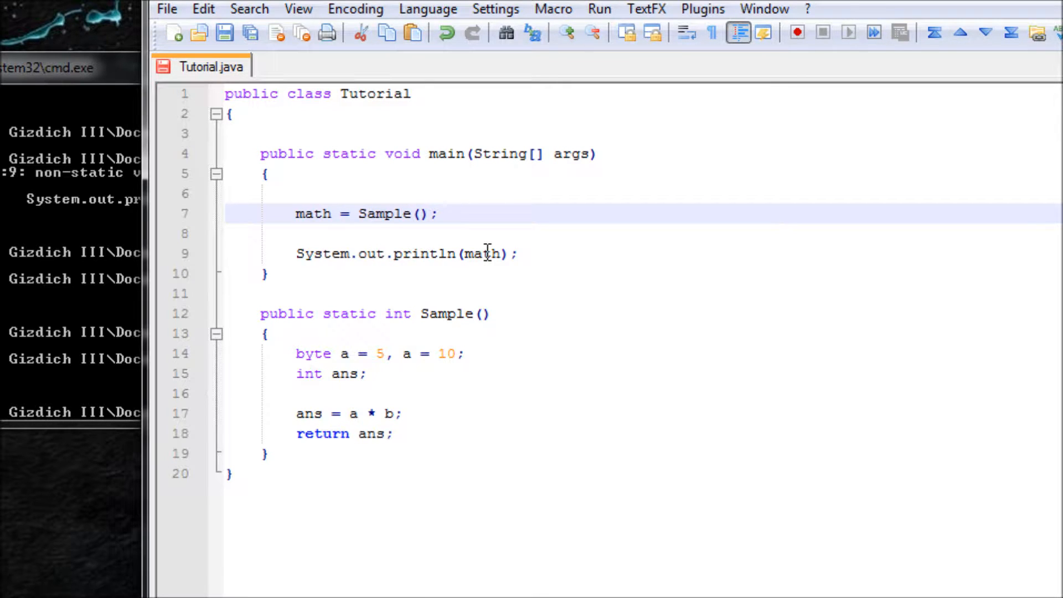
pyautogui.write('int')
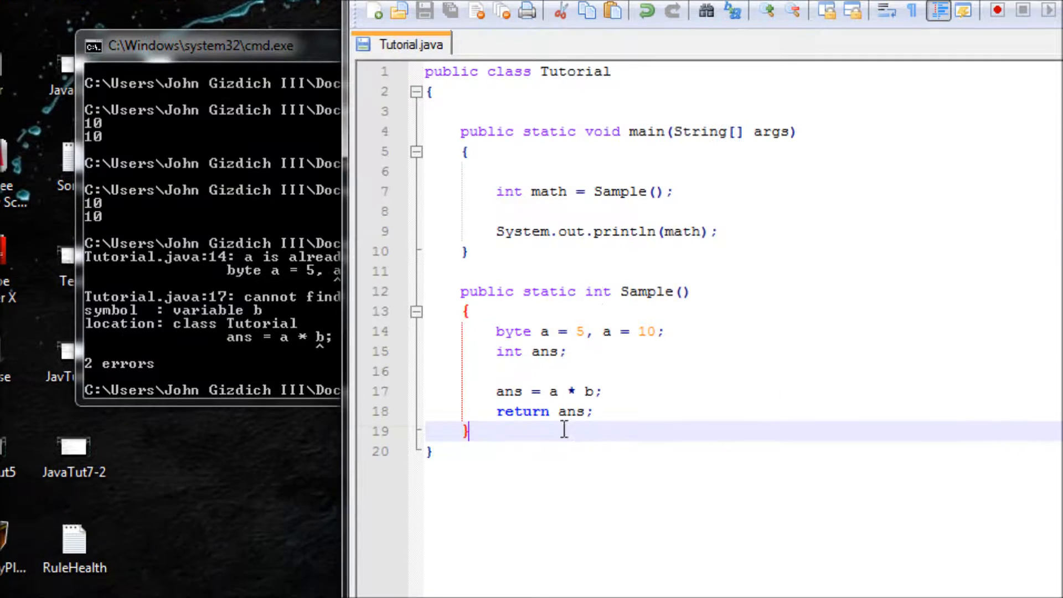
# Compile Tutorial.java in Command Prompt and run it, printing 50.
pyautogui.click(603, 331)
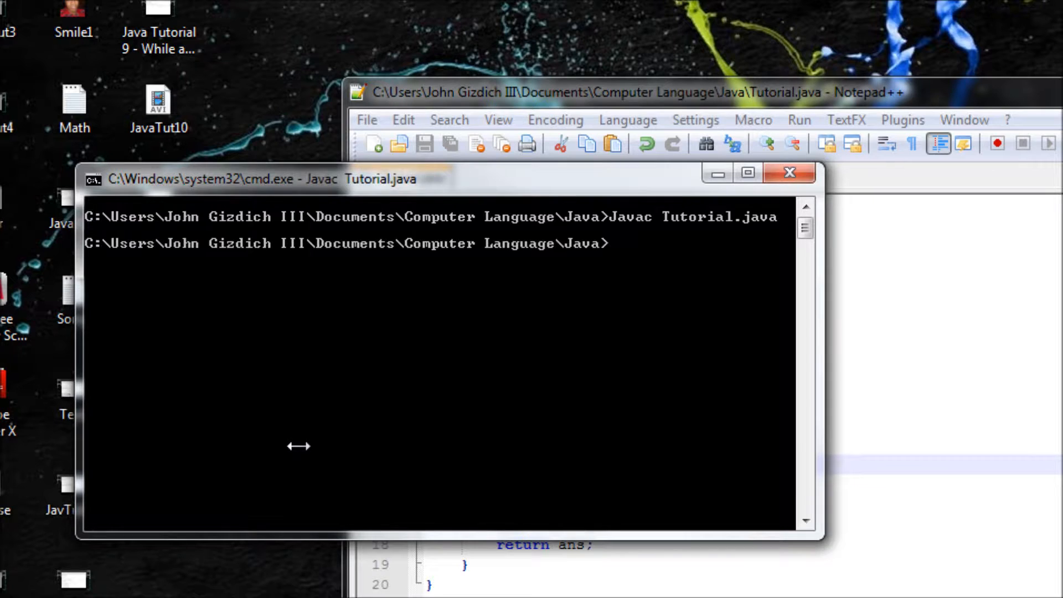
pyautogui.write('Javac Tutorial.java')
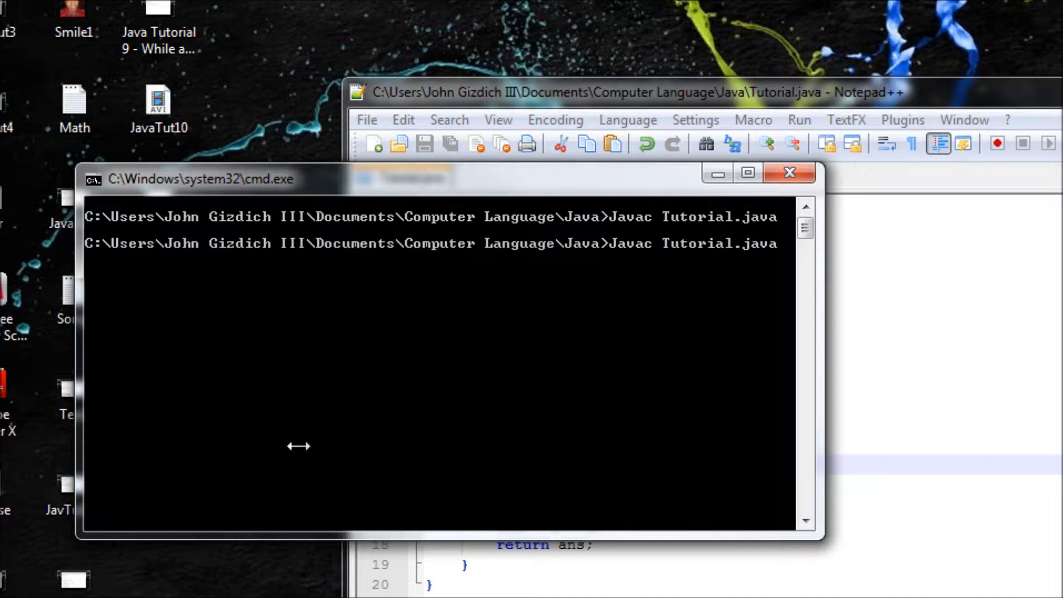
pyautogui.press('Return')
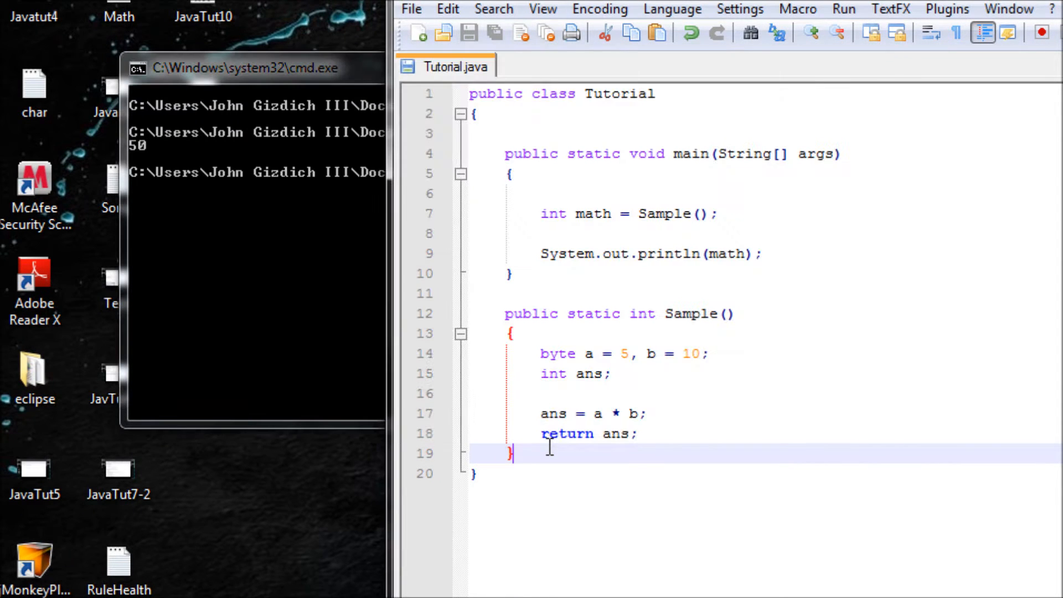
pyautogui.moveTo(585, 390)
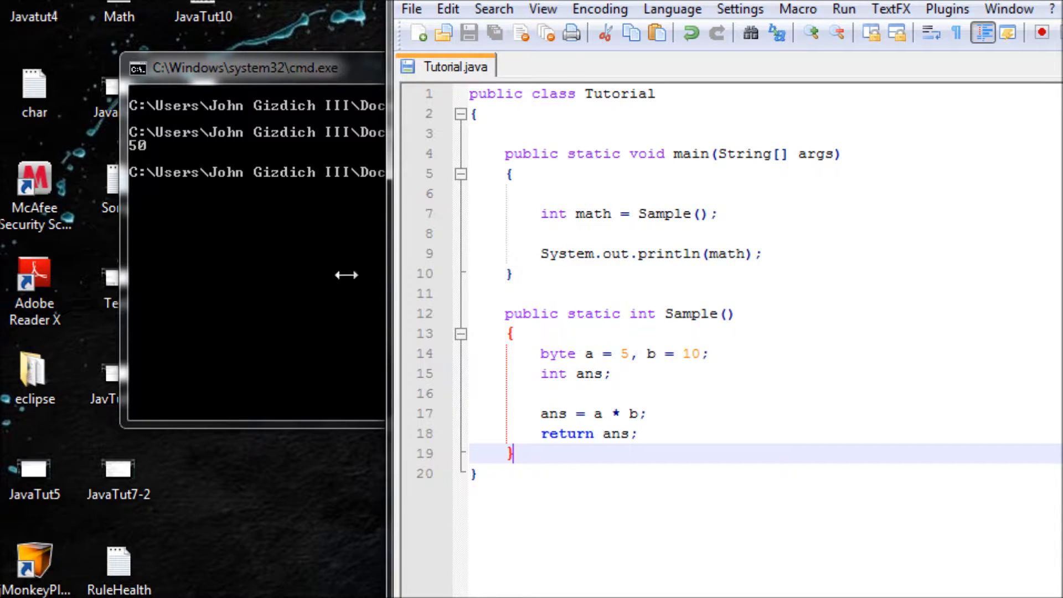
pyautogui.moveTo(316, 264)
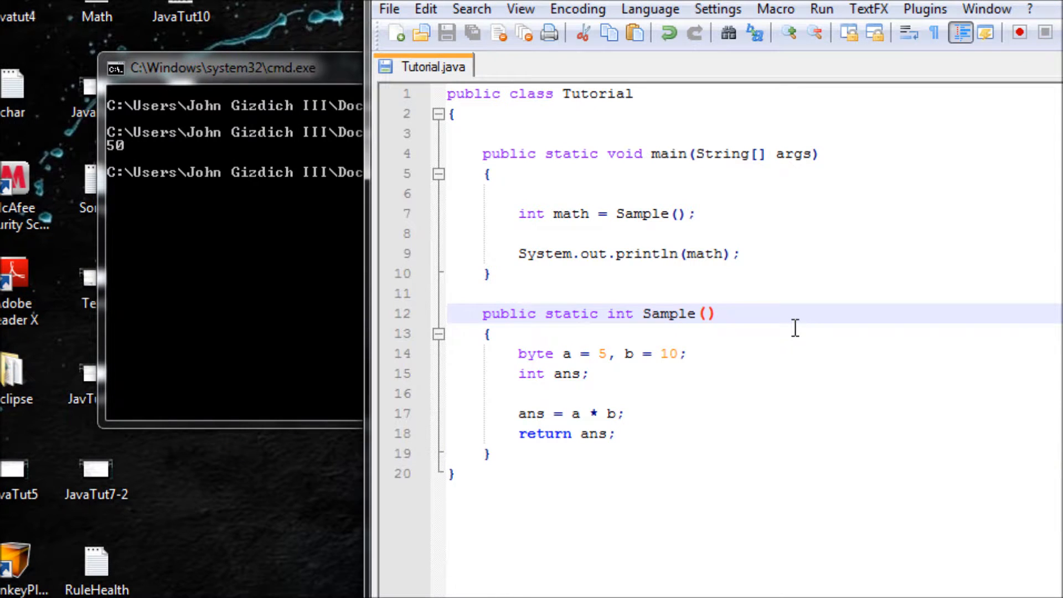
# Give Sample parameters (int a, b) and delete its hardcoded byte declaration line.
pyautogui.write('int a, b')
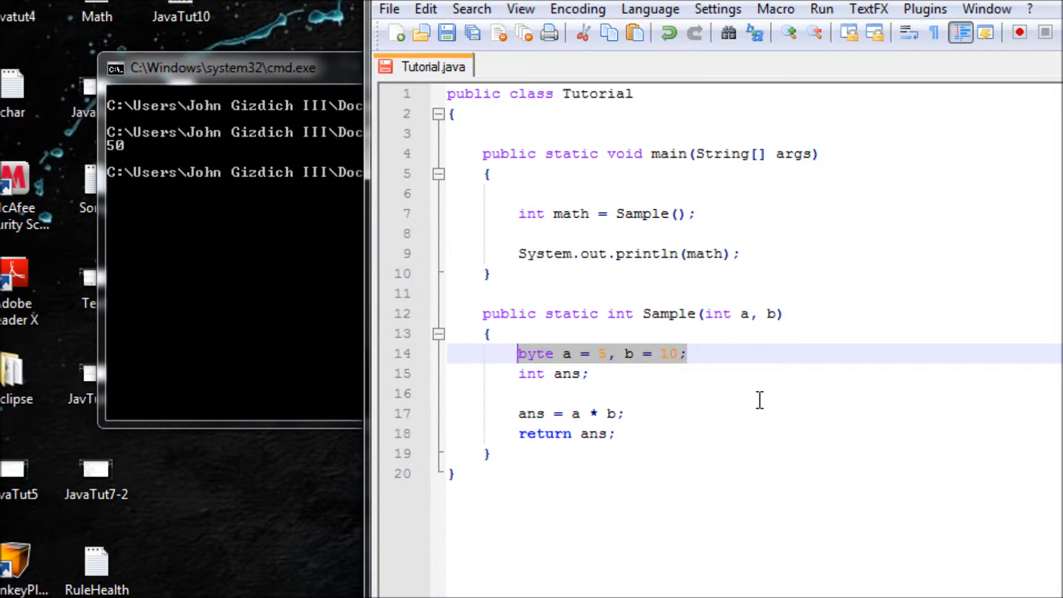
pyautogui.press('Delete')
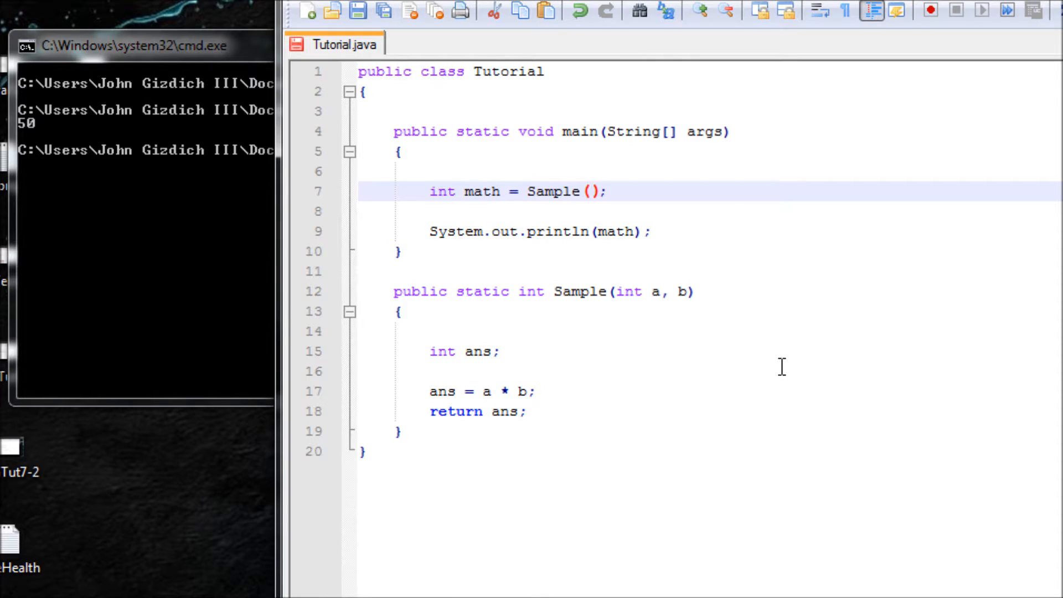
# Call Sample(10, 5) from main instead of Sample().
pyautogui.write('10')
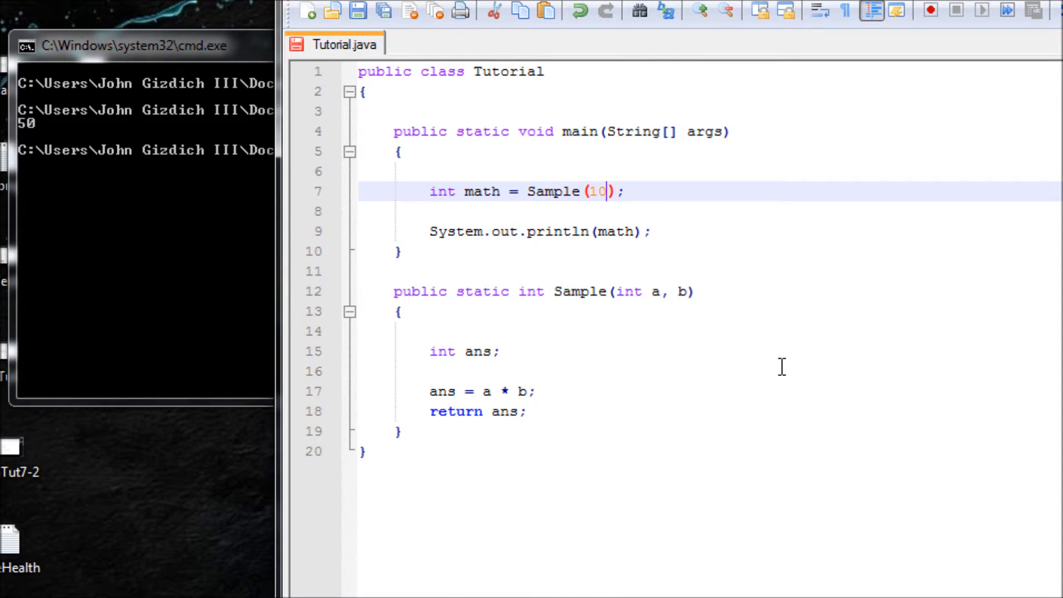
pyautogui.write(',')
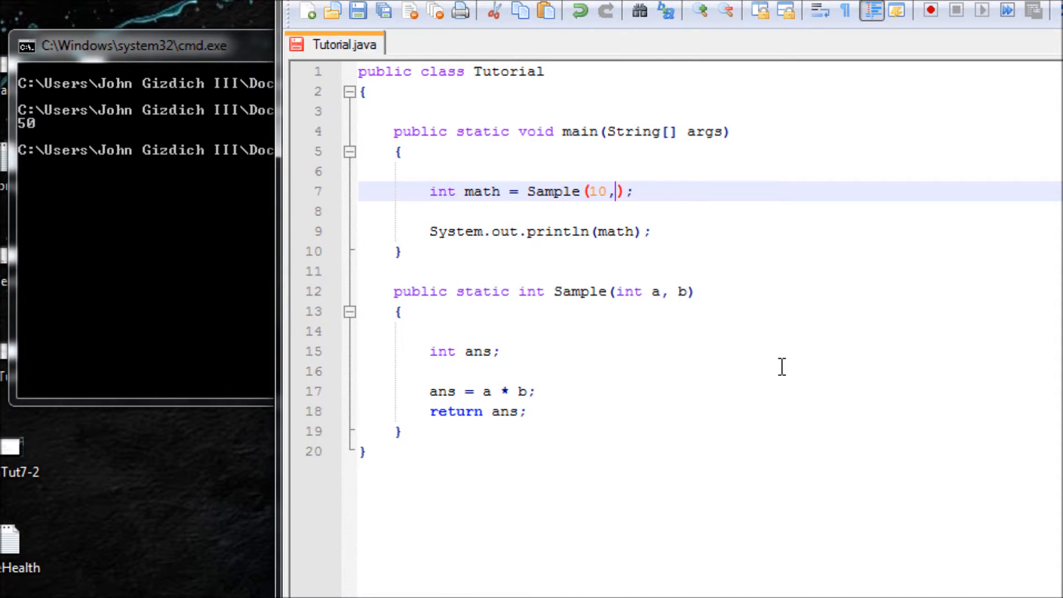
pyautogui.write('5')
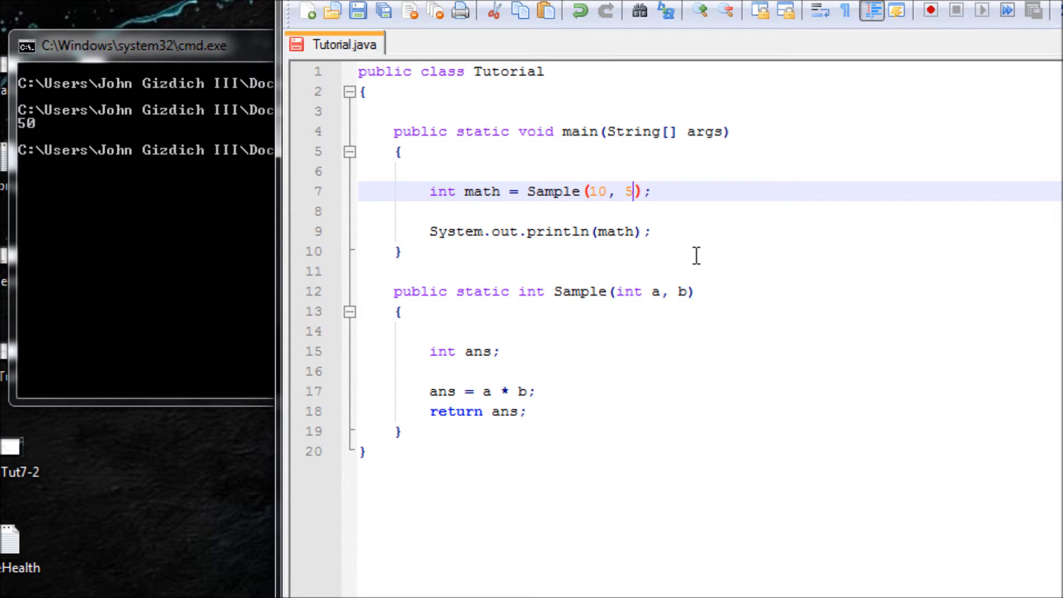
pyautogui.moveTo(626, 212)
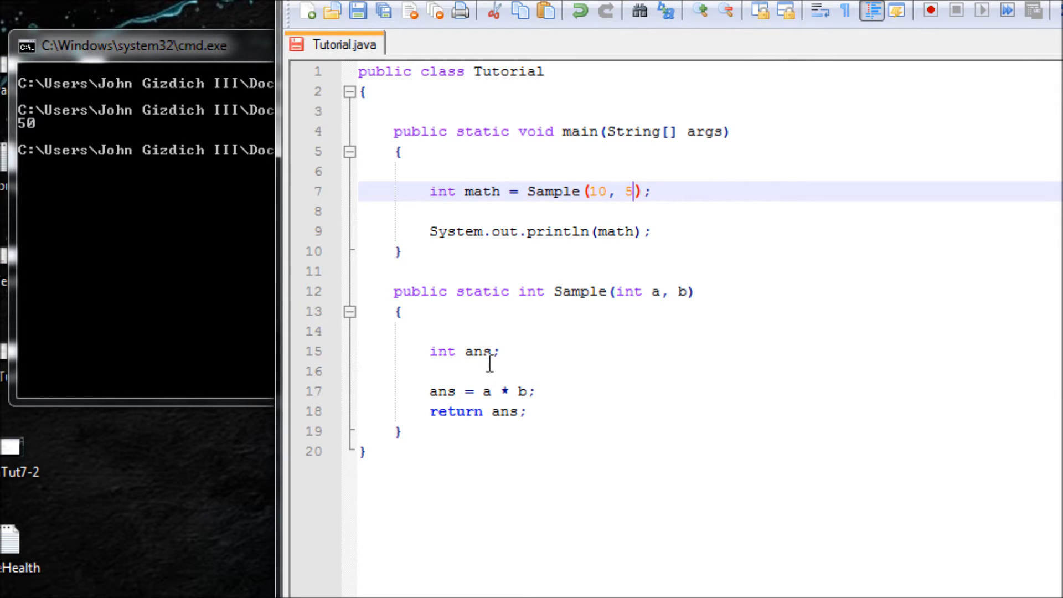
pyautogui.click(532, 390)
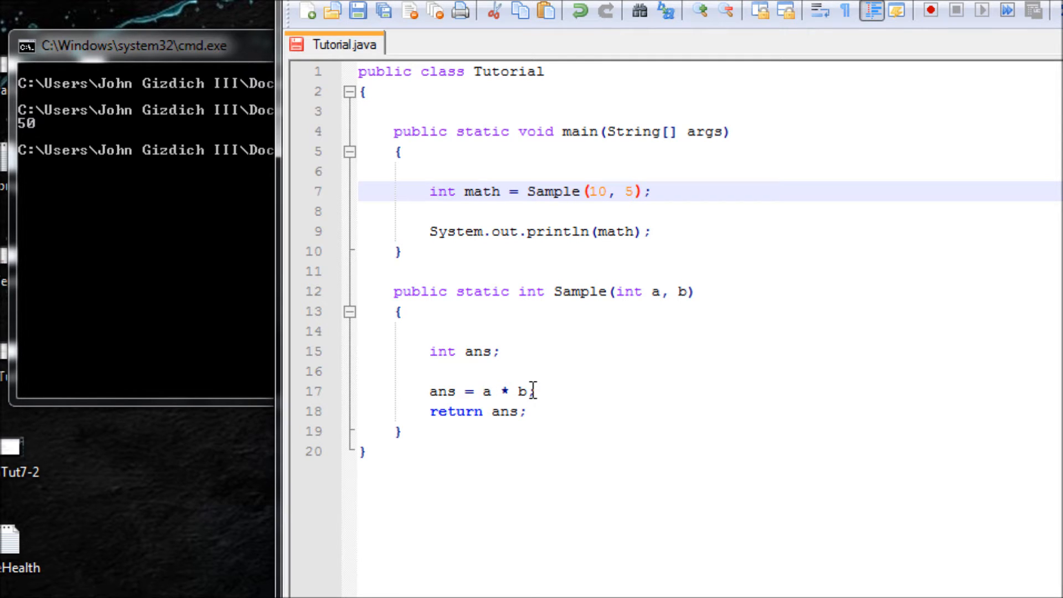
pyautogui.click(439, 391)
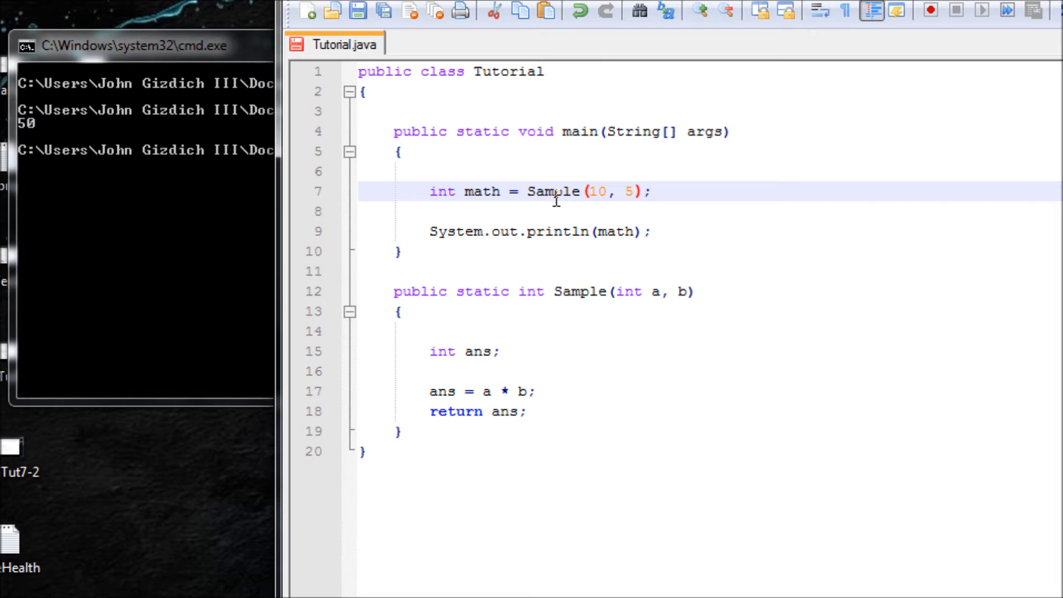
pyautogui.moveTo(626, 267)
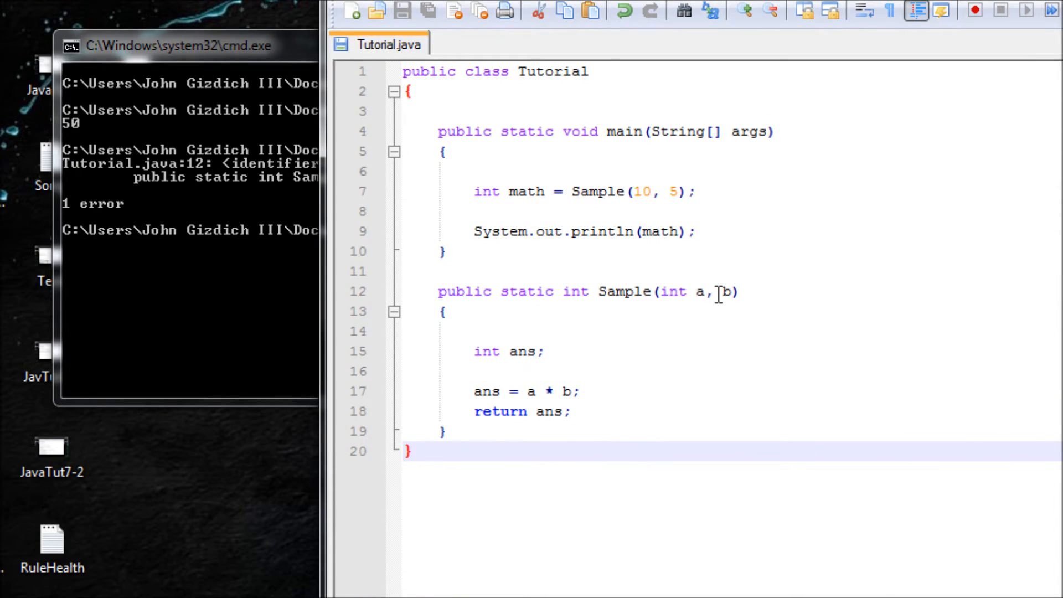
# Correct Sample's signature to (int a, int b), then recompile and run, printing 50.
pyautogui.write('int')
pyautogui.write('Javac Tutorial')
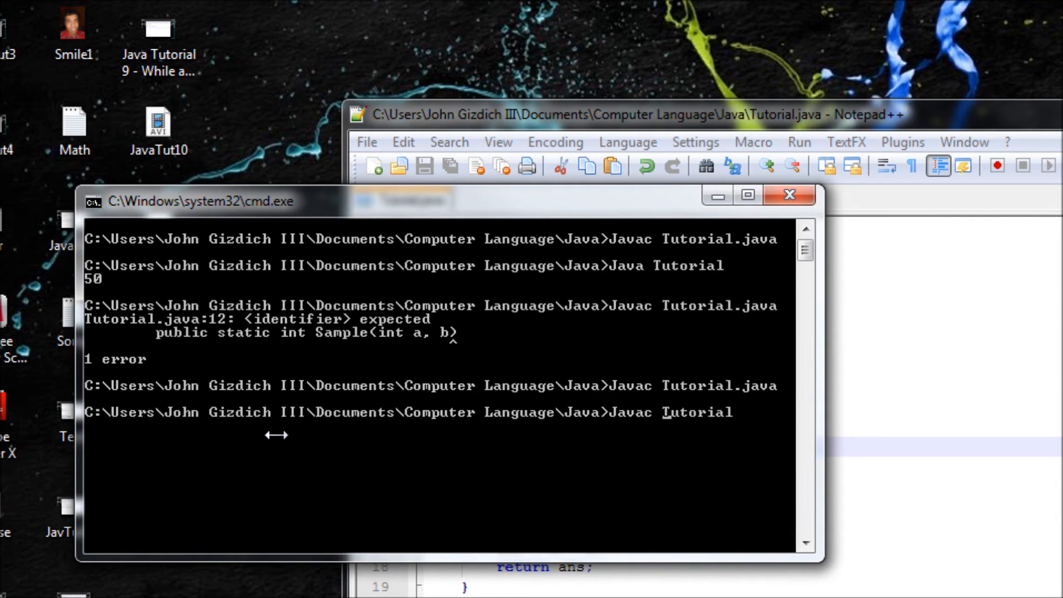
pyautogui.press('Return')
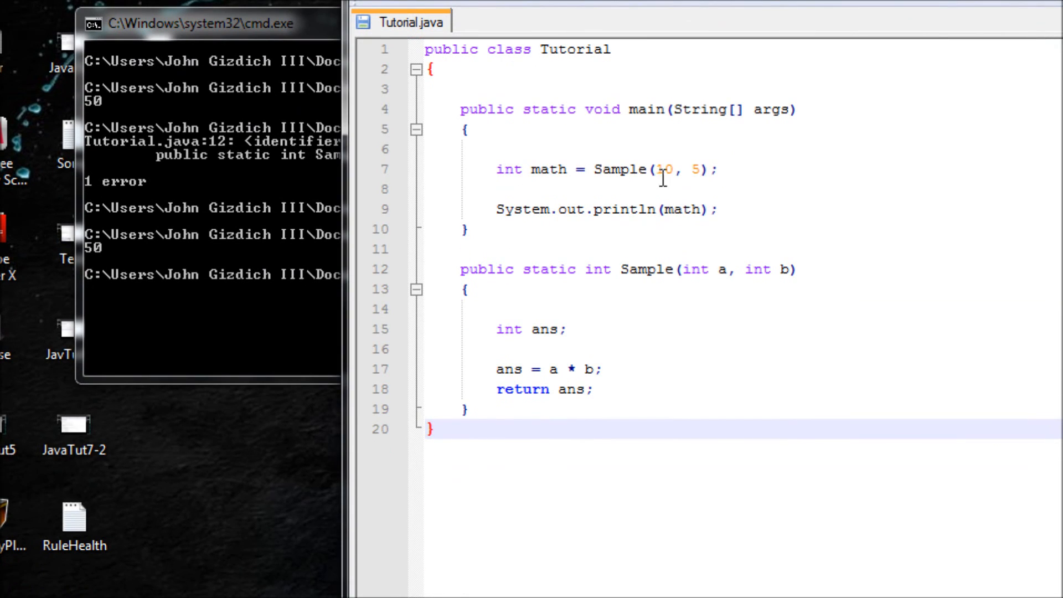
pyautogui.moveTo(579, 230)
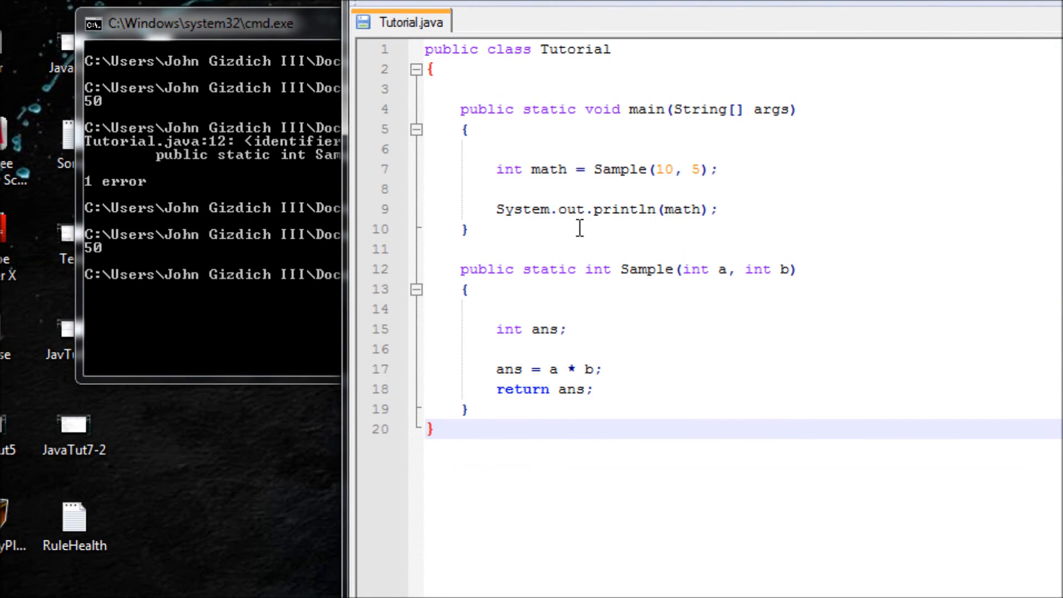